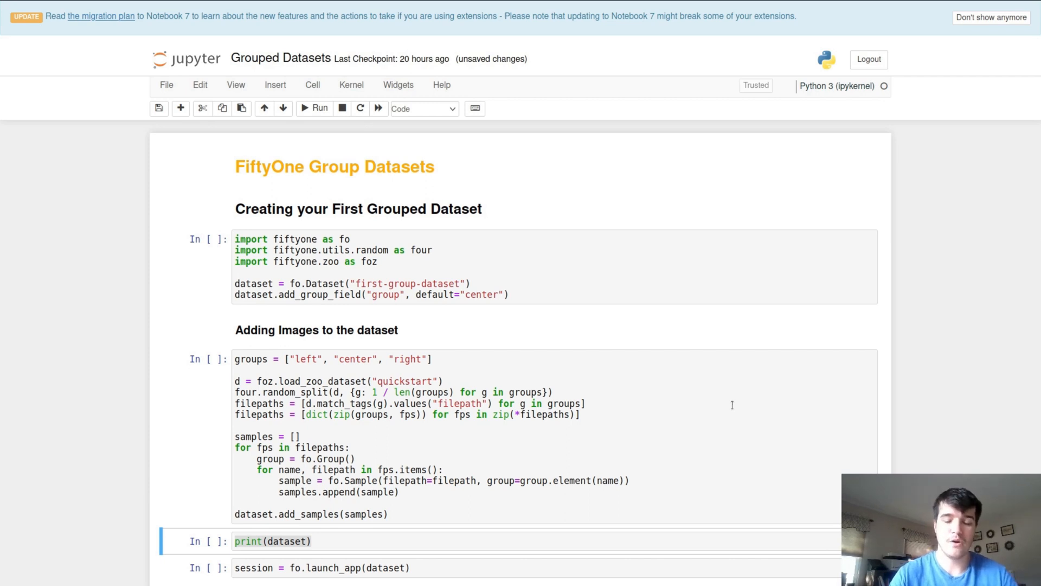
mouse_move(738, 337)
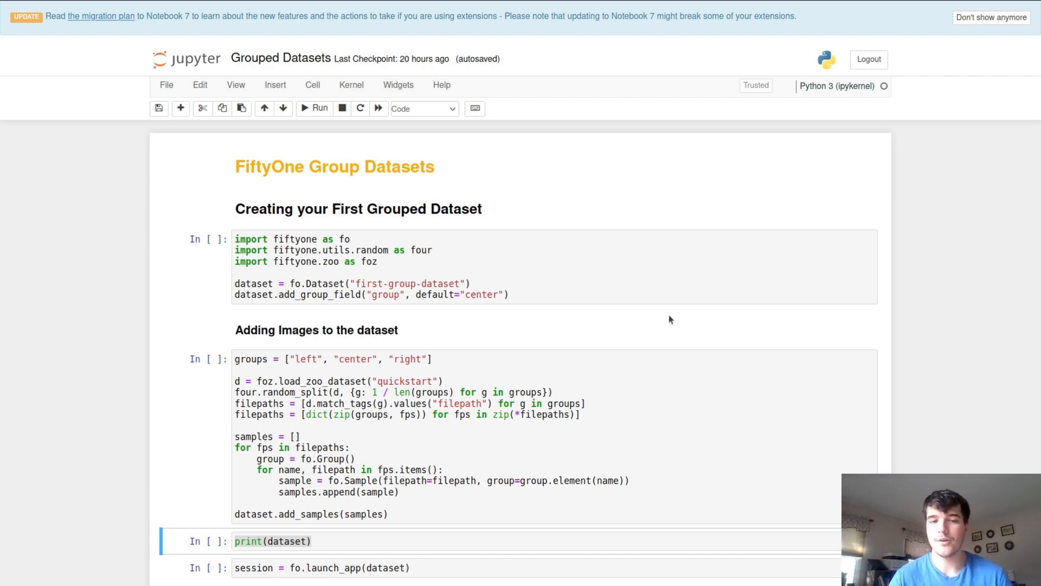
mouse_move(555, 313)
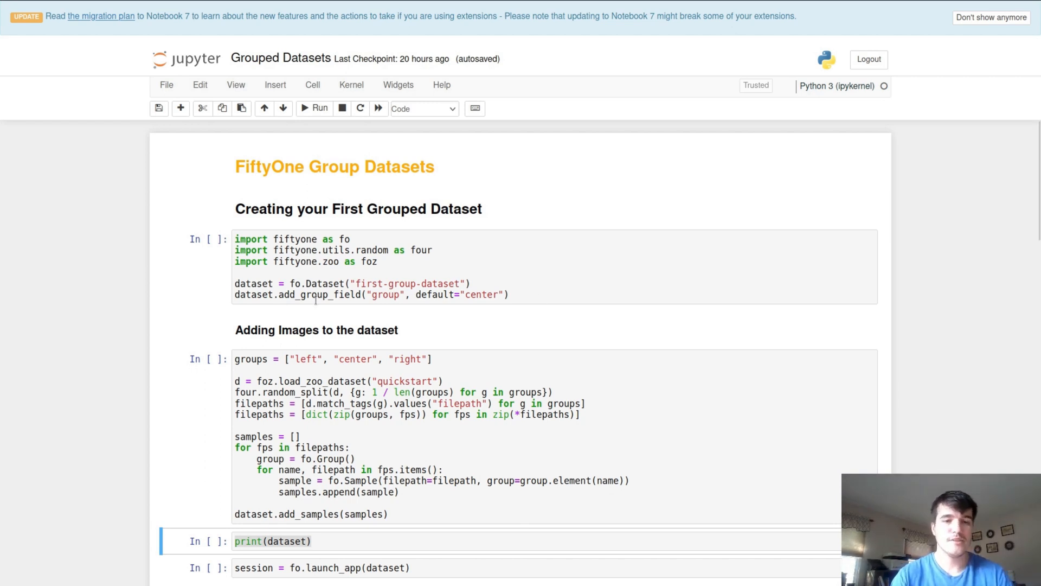
- Run the import, add-samples and print(dataset) cells showing 66 groups, then launch_app
scroll("down", 3)
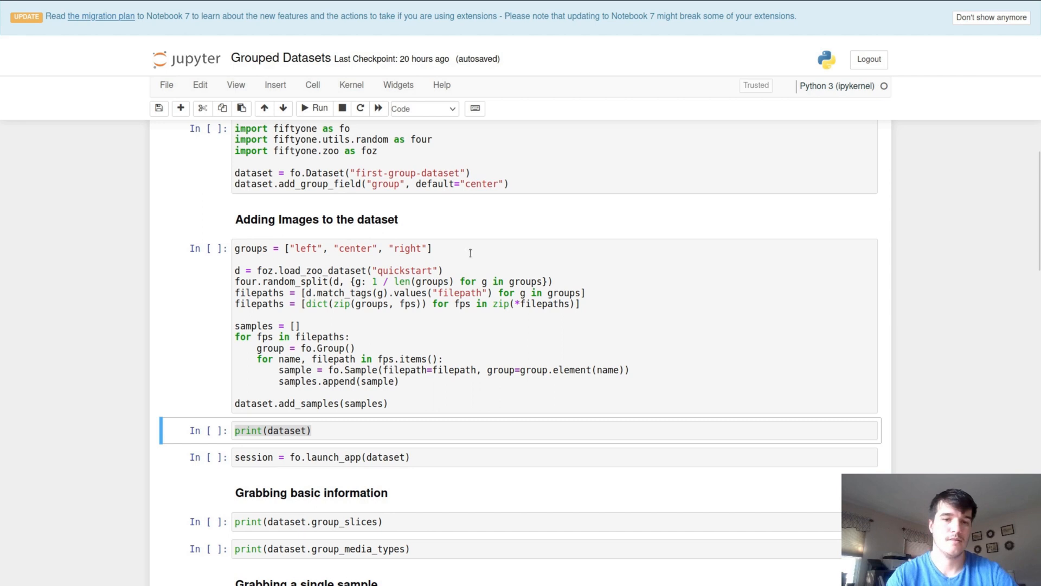
mouse_move(428, 266)
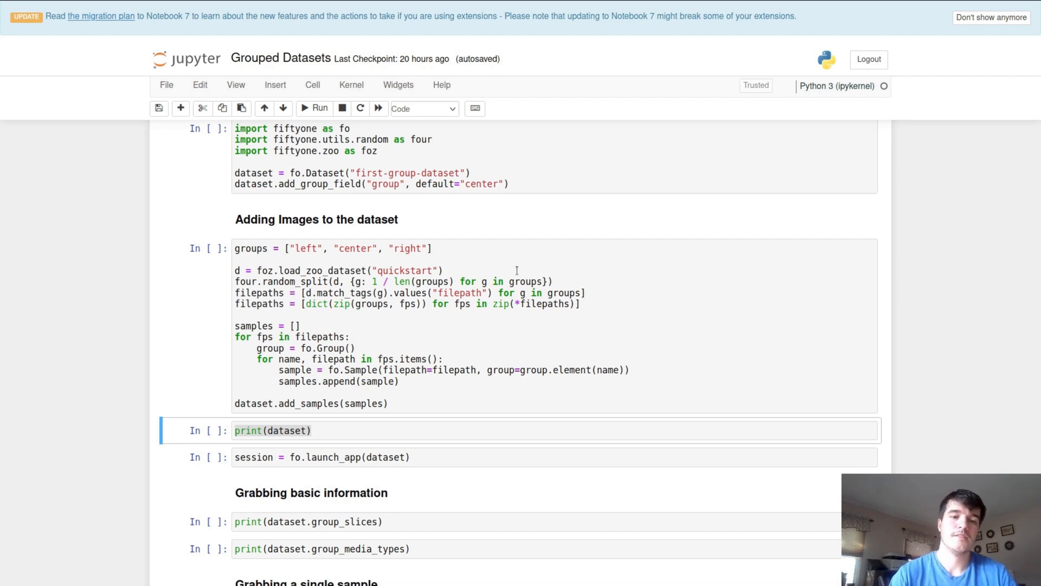
mouse_move(592, 265)
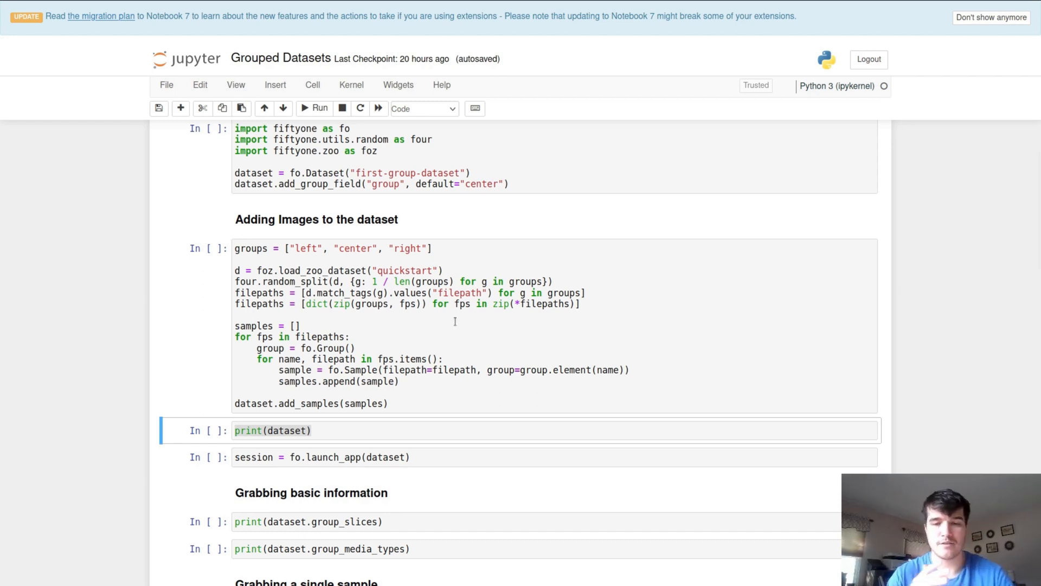
mouse_move(522, 280)
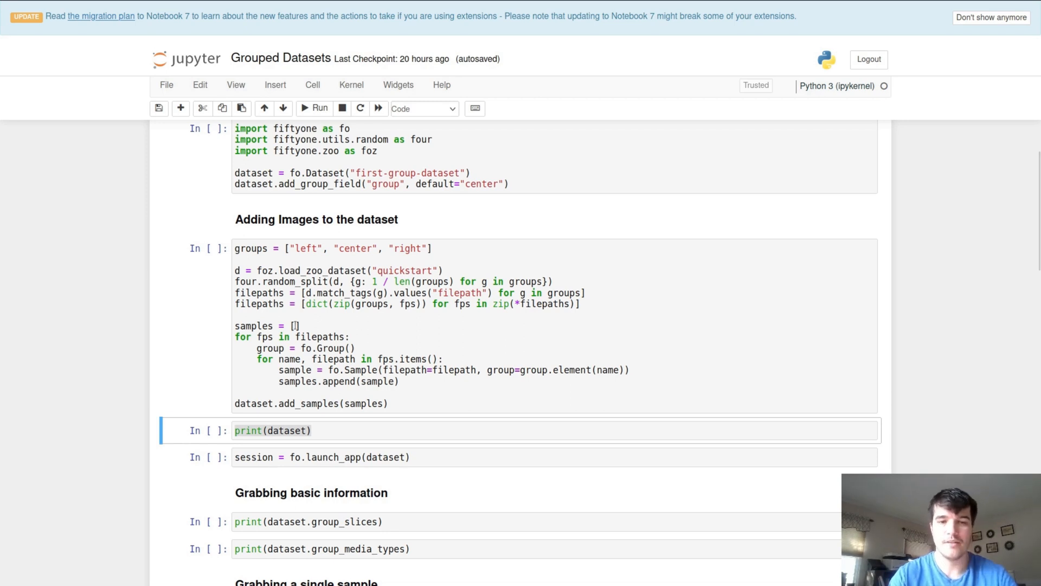
scroll("down", 3)
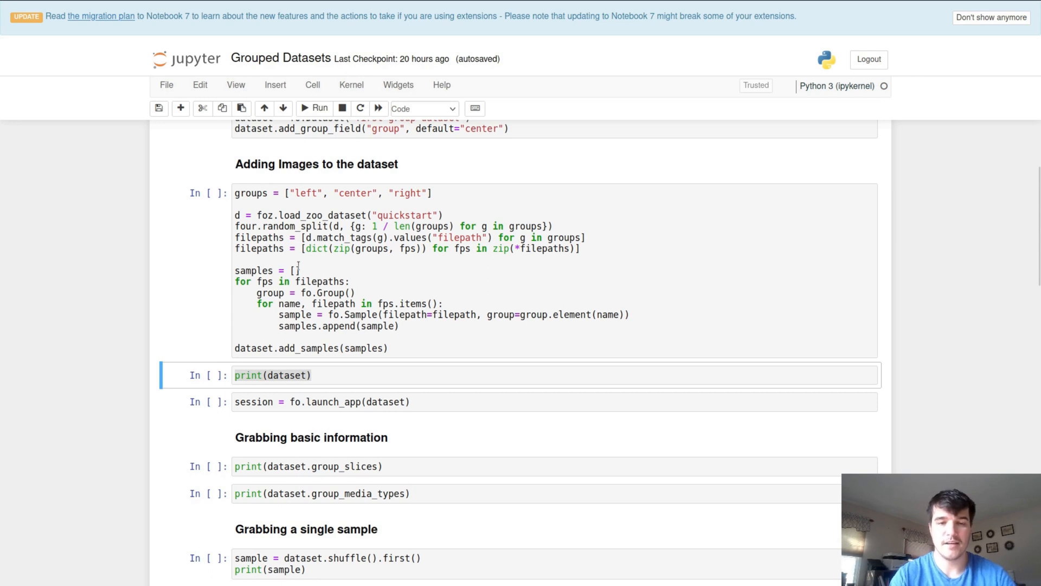
mouse_move(411, 320)
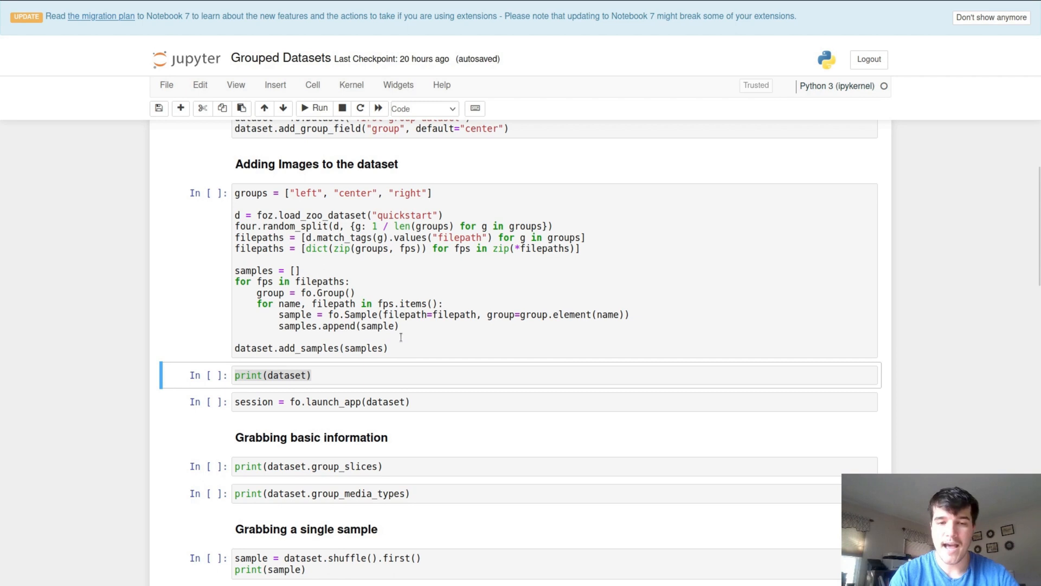
mouse_move(502, 342)
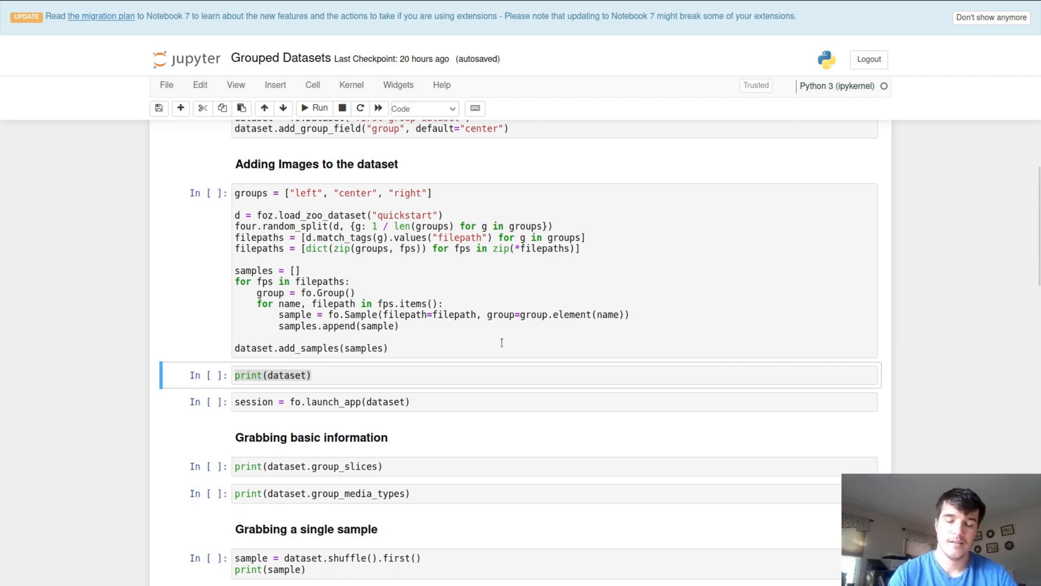
left_click(481, 348)
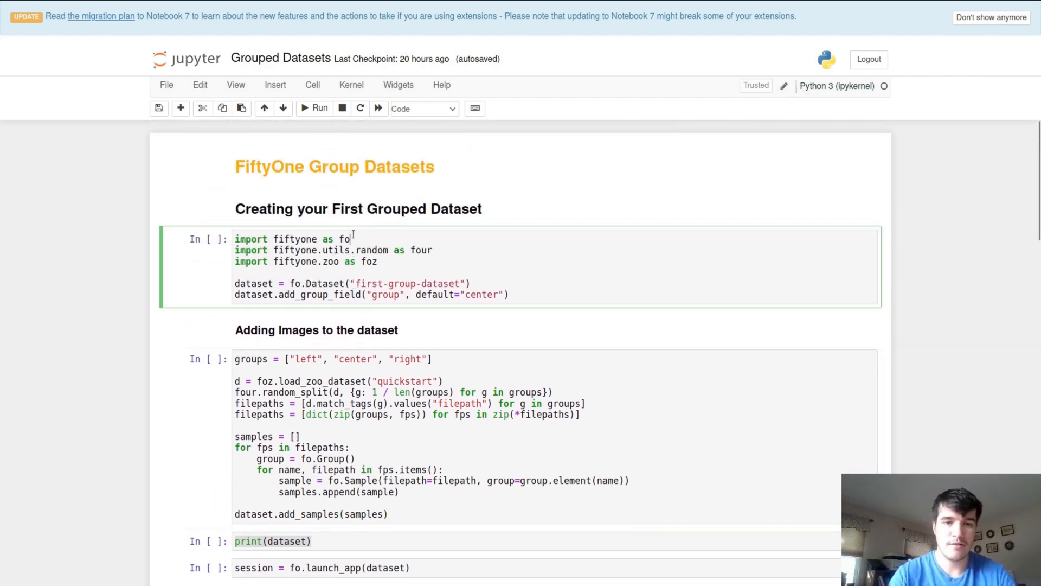
left_click(315, 108)
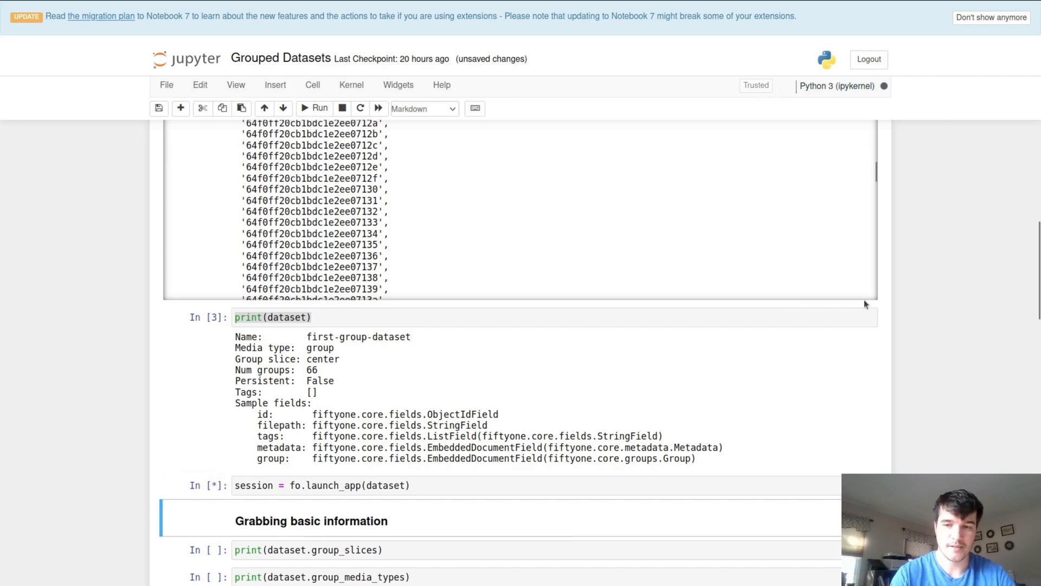
scroll("down", 3)
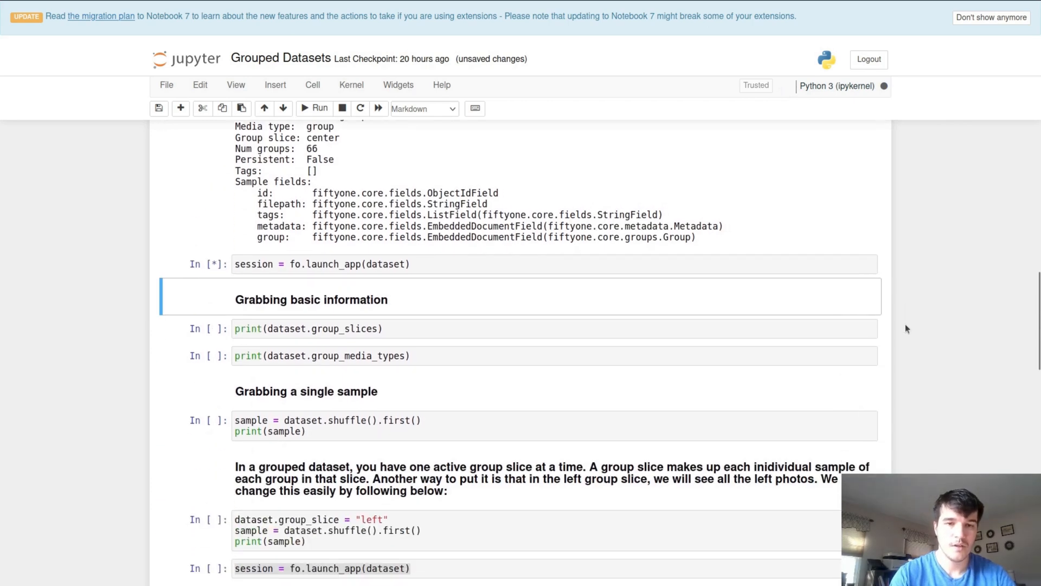
left_click(313, 109)
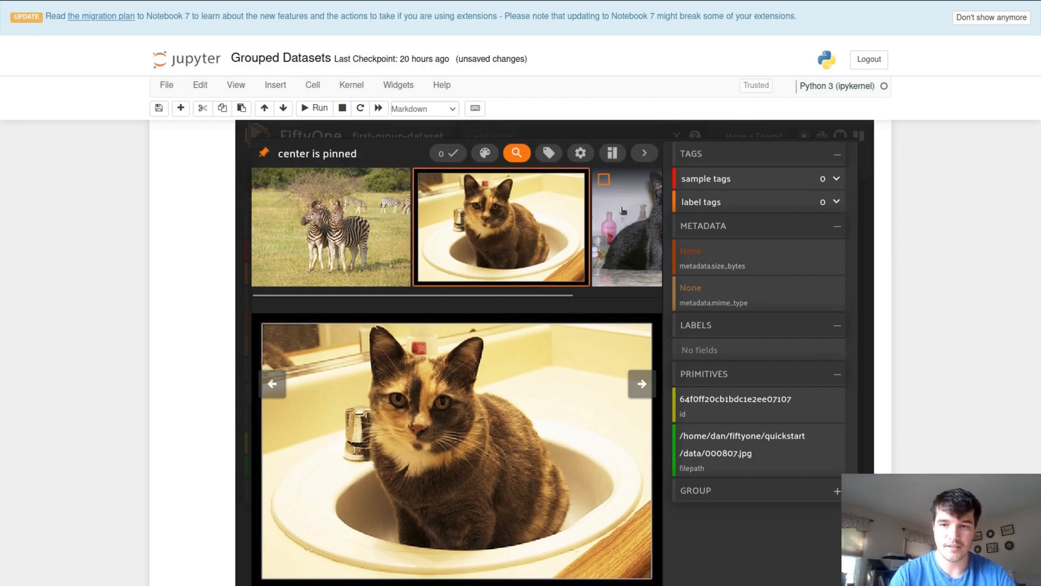
- Pin the right image in an expanded group, then set the grid's slice dropdown to 'right'
left_click(330, 226)
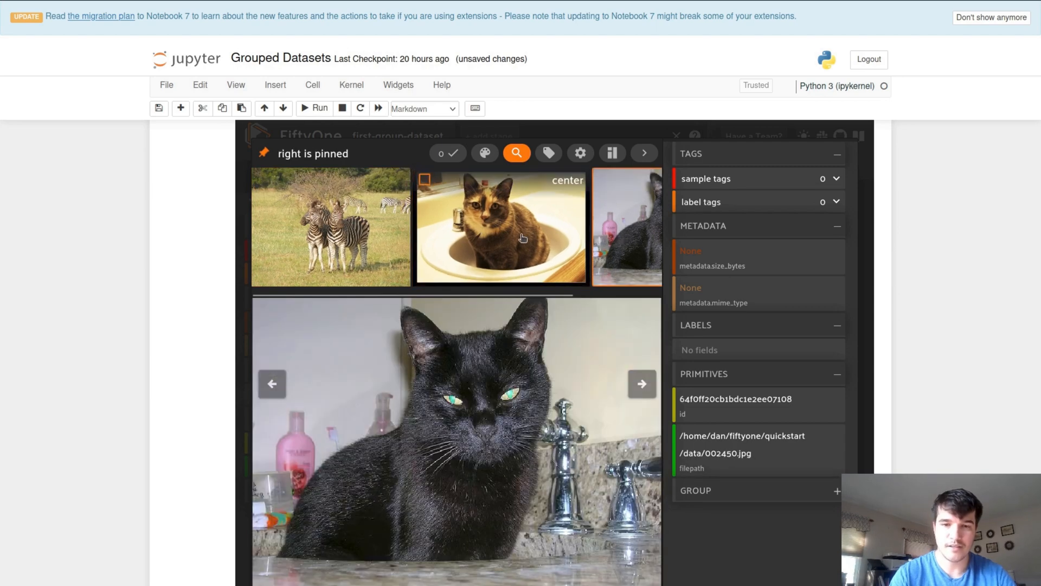
left_click(330, 226)
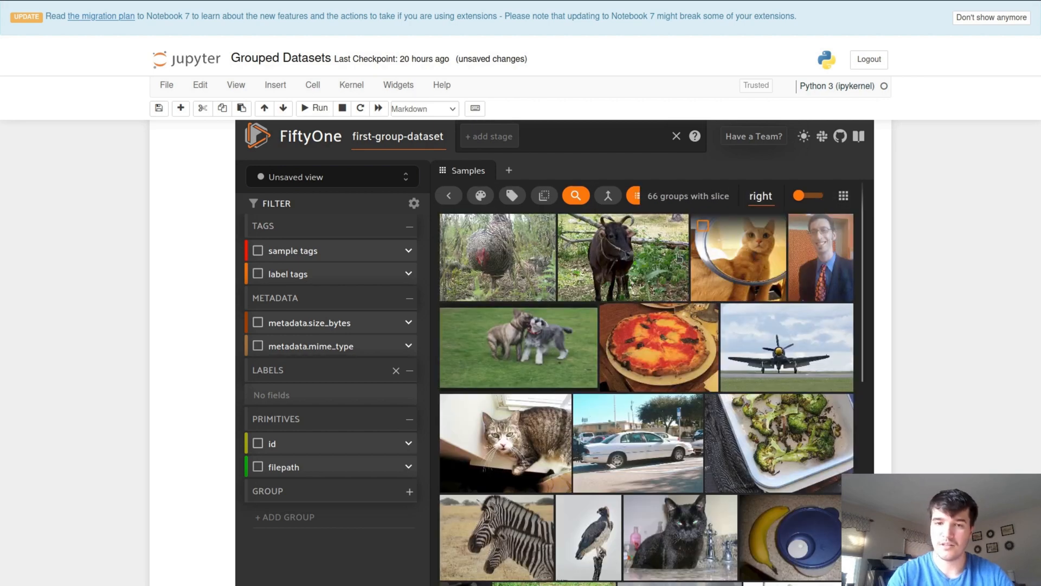
left_click(760, 195)
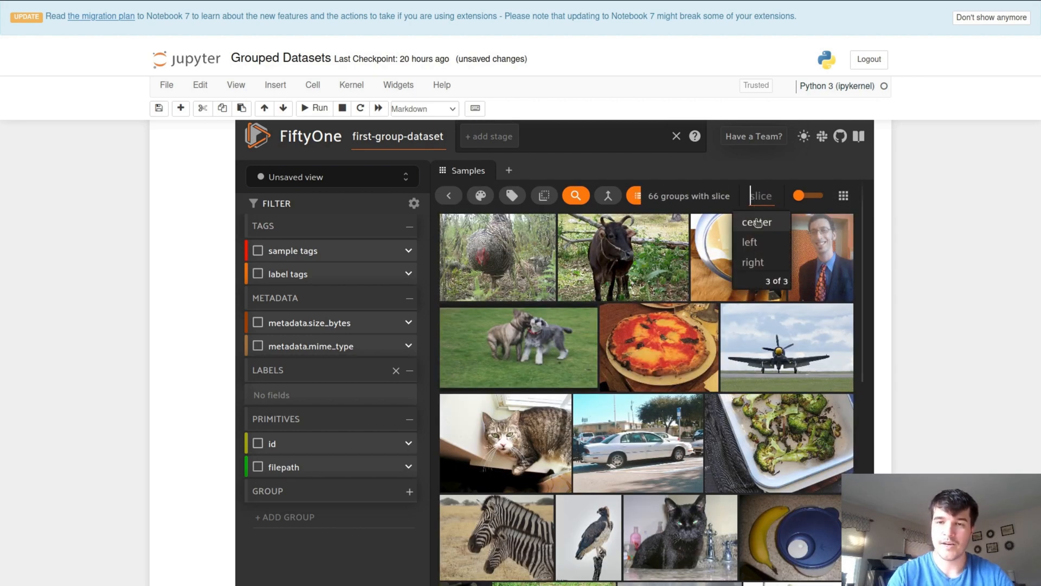
left_click(752, 262)
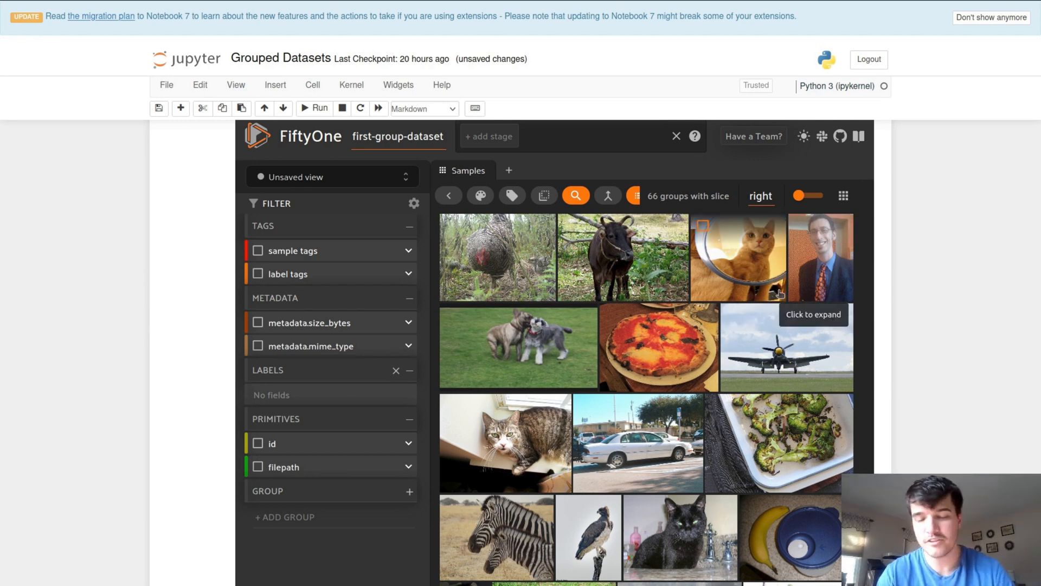
mouse_move(859, 248)
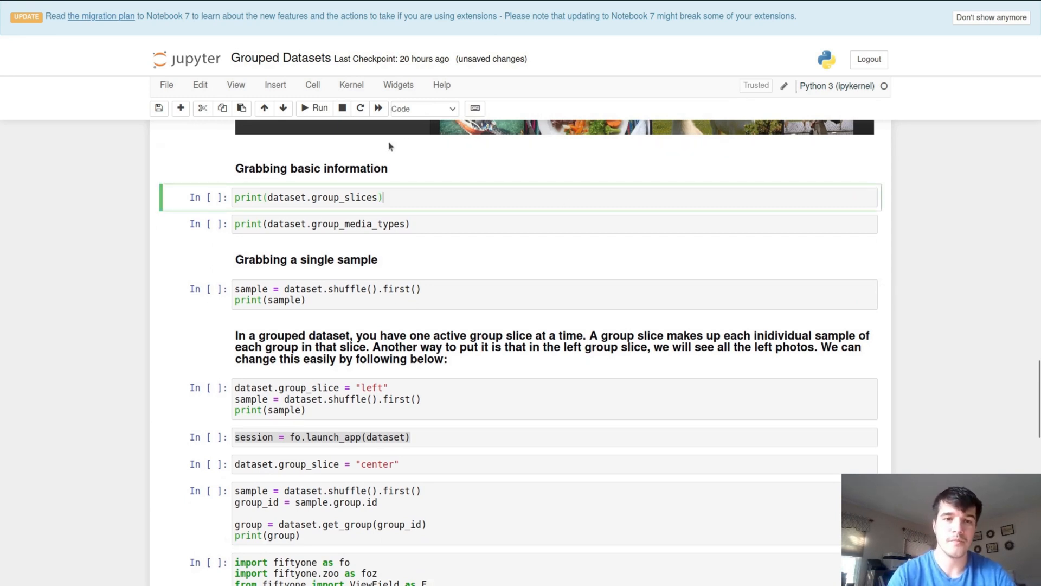
mouse_move(330, 181)
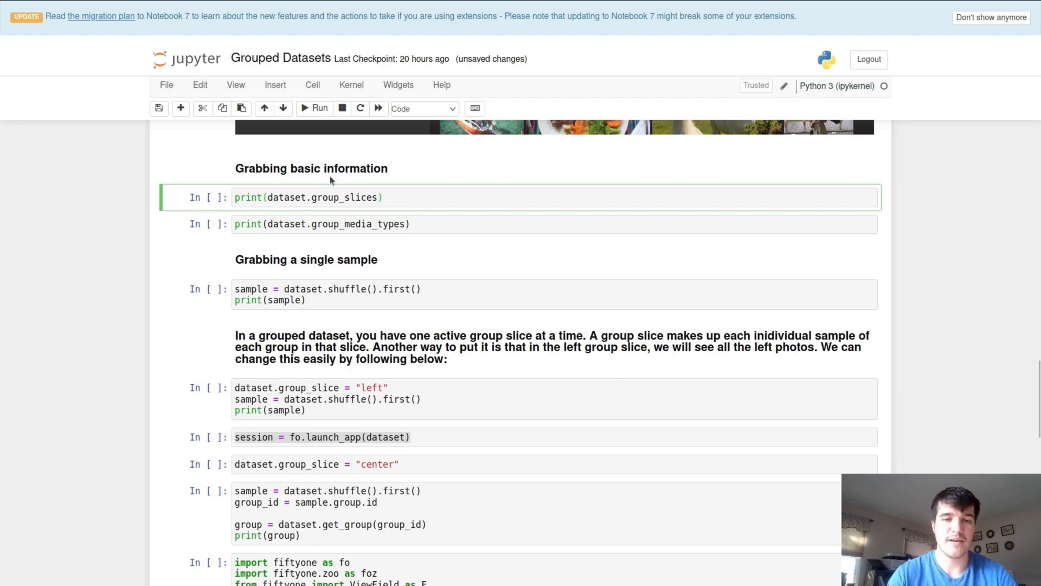
- Print group_slices (left, center, right) and group_media_types, all image
left_click(319, 108)
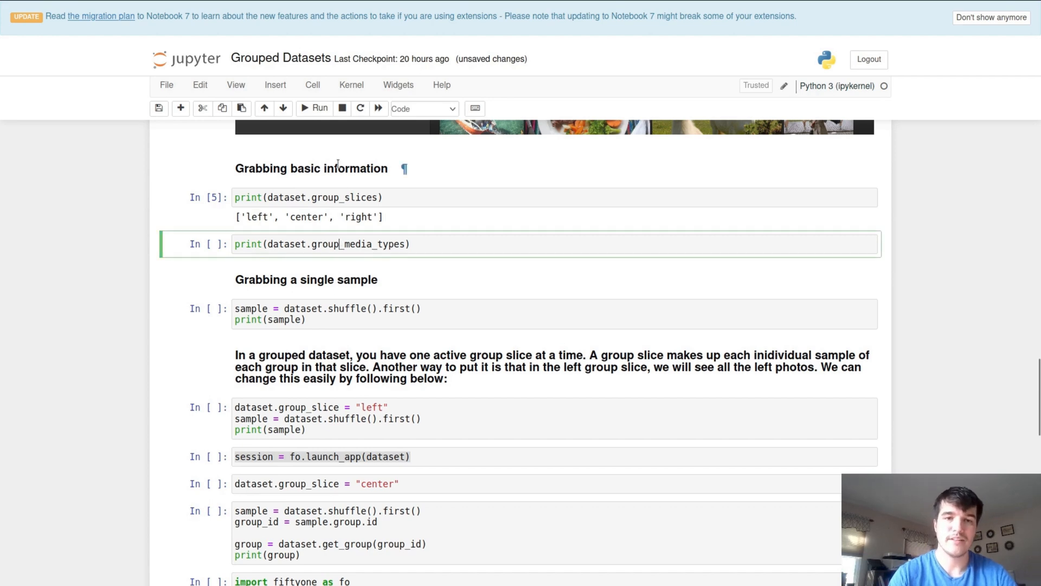
left_click(319, 108)
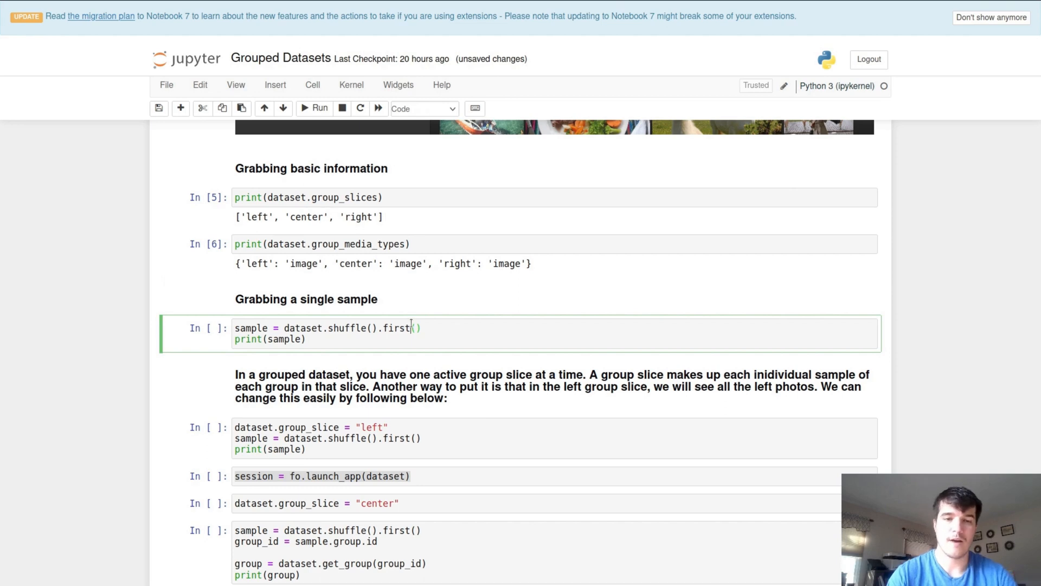
- Print a random sample via dataset.shuffle().first(), an image from the center slice
scroll("down", 3)
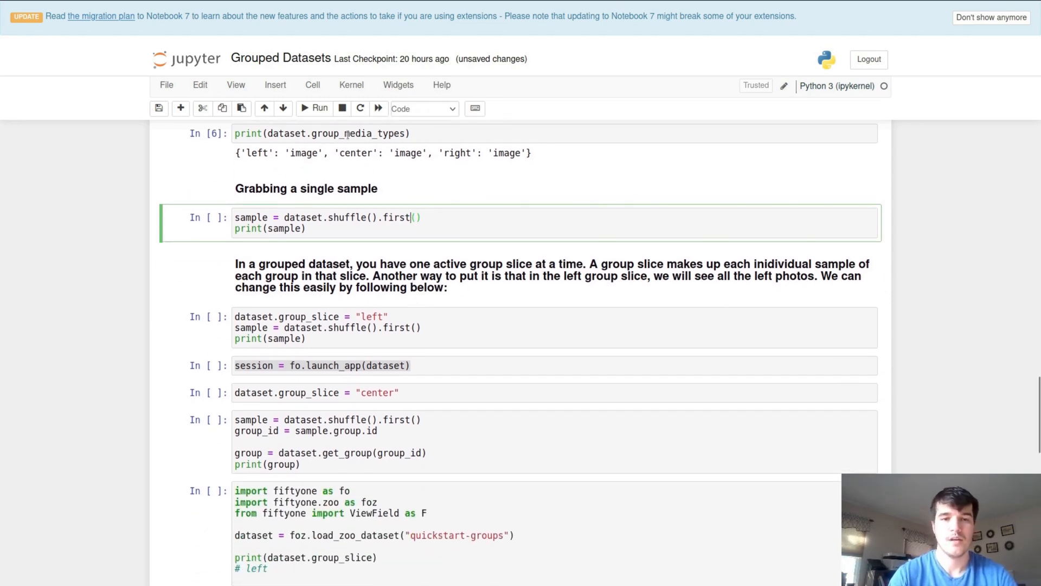
left_click(314, 109)
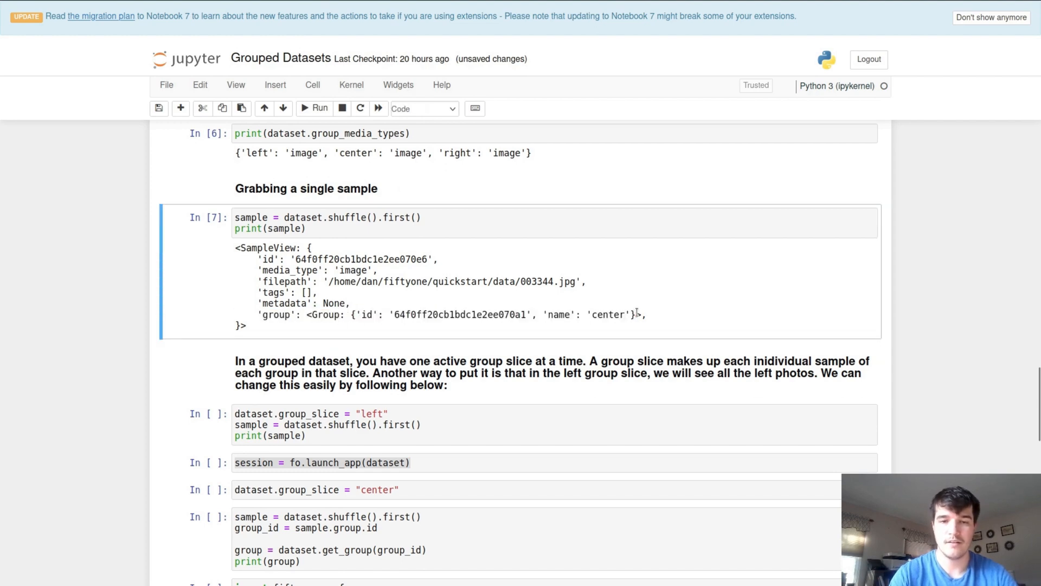
mouse_move(650, 292)
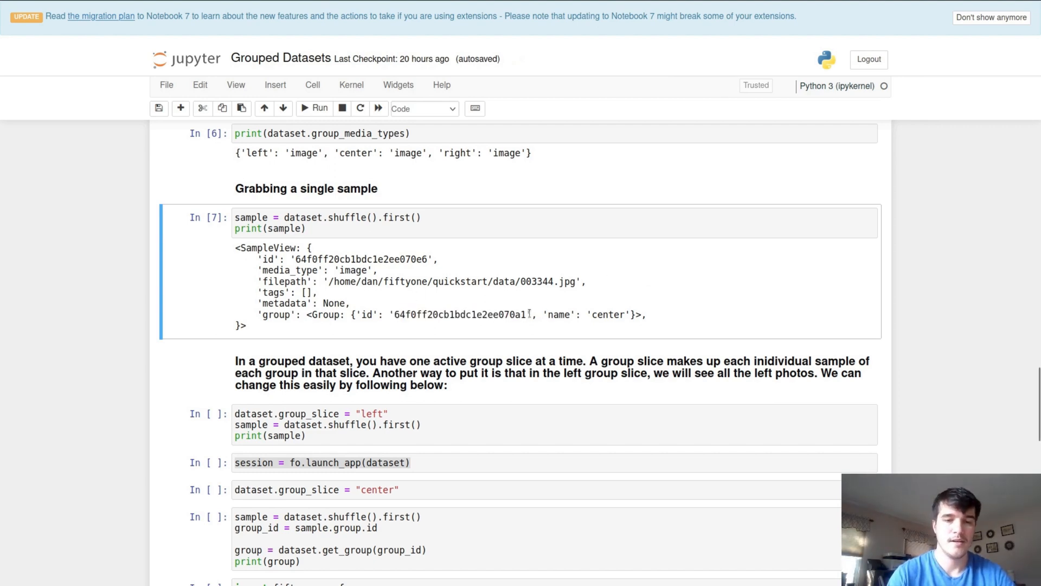
mouse_move(590, 306)
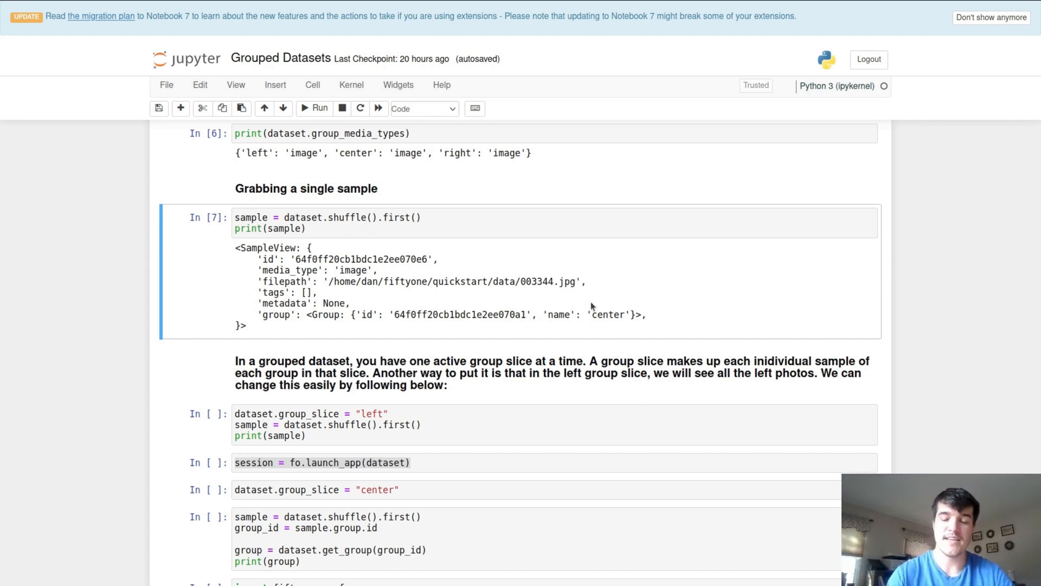
mouse_move(651, 290)
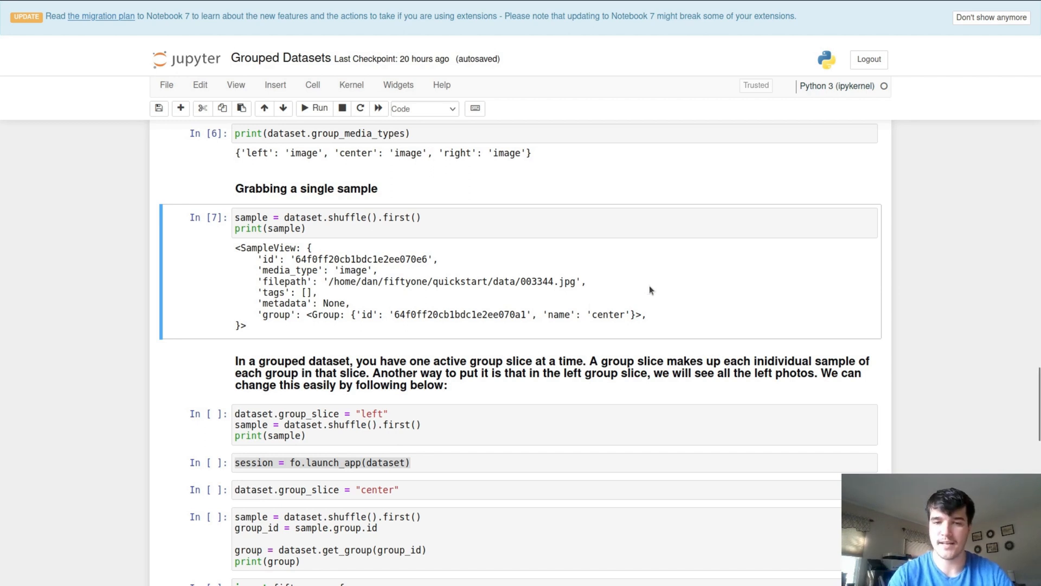
scroll("down", 3)
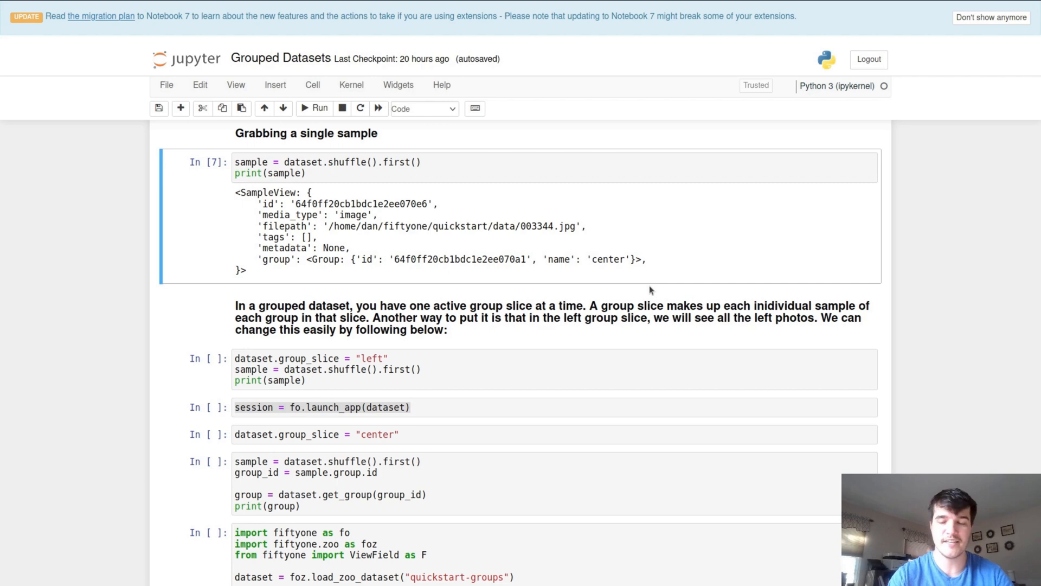
mouse_move(743, 266)
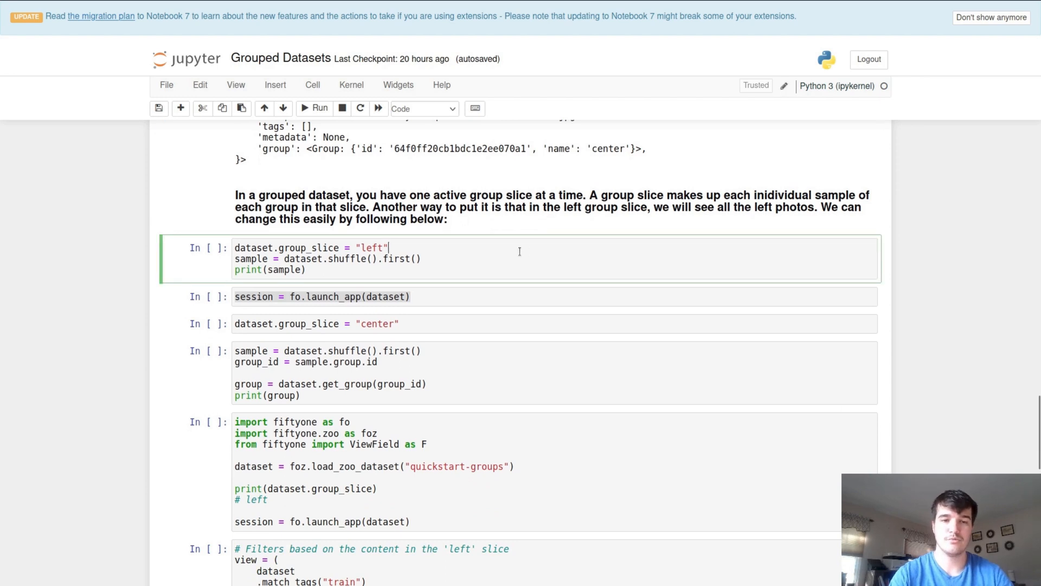
mouse_move(305, 238)
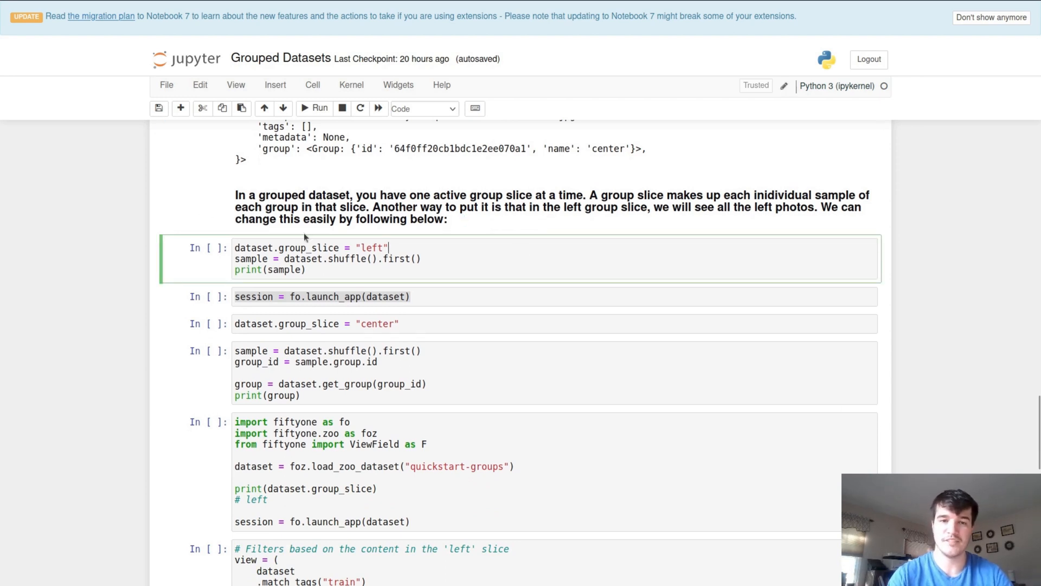
- Set group_slice to 'left', print a left sample, and relaunch the app inline
left_click(319, 108)
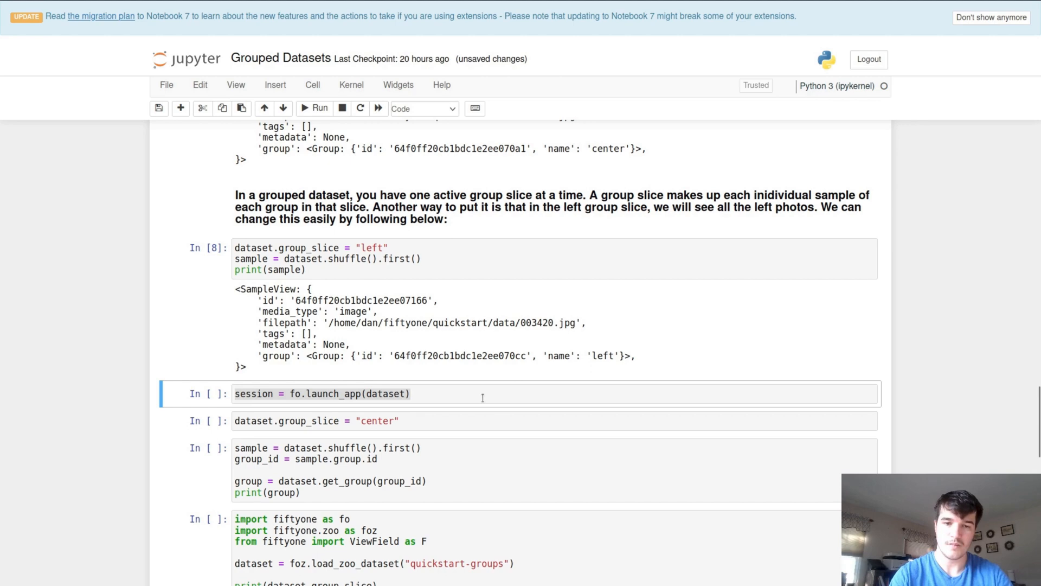
left_click(314, 108)
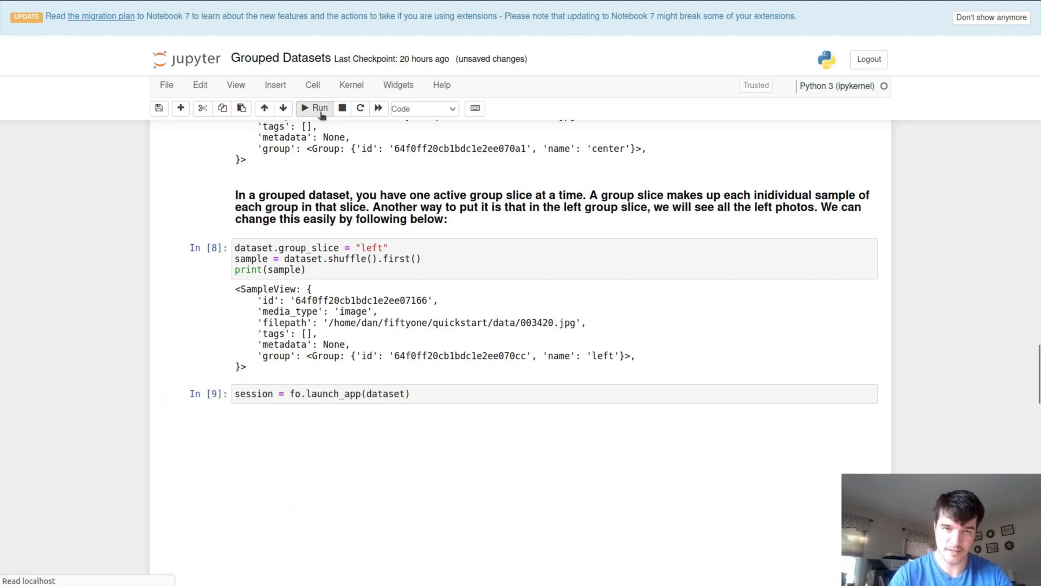
left_click(314, 109)
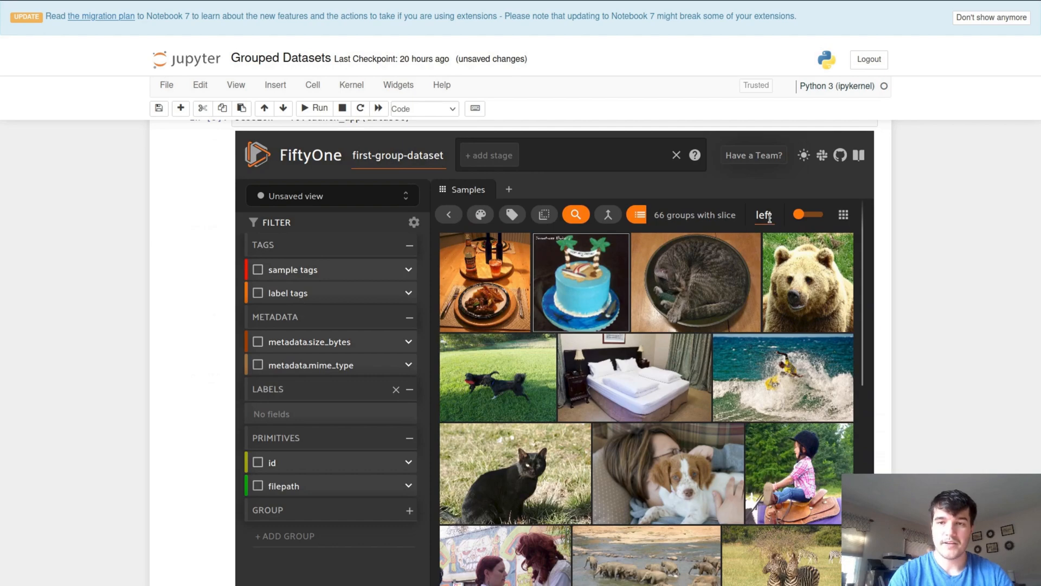
scroll("down", 3)
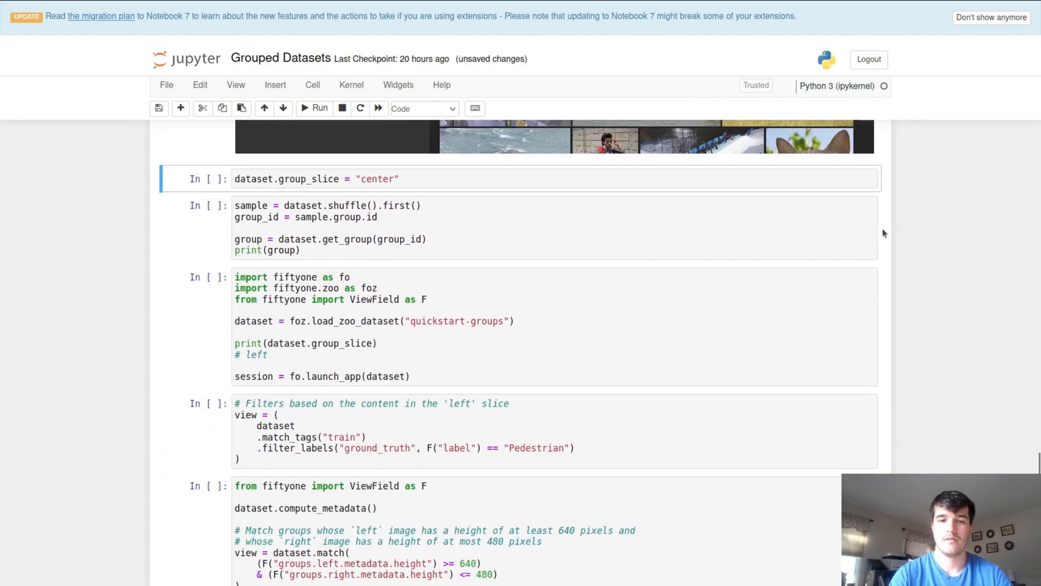
- Set group_slice back to 'center' and print a random group's left, center and right samples
left_click(749, 178)
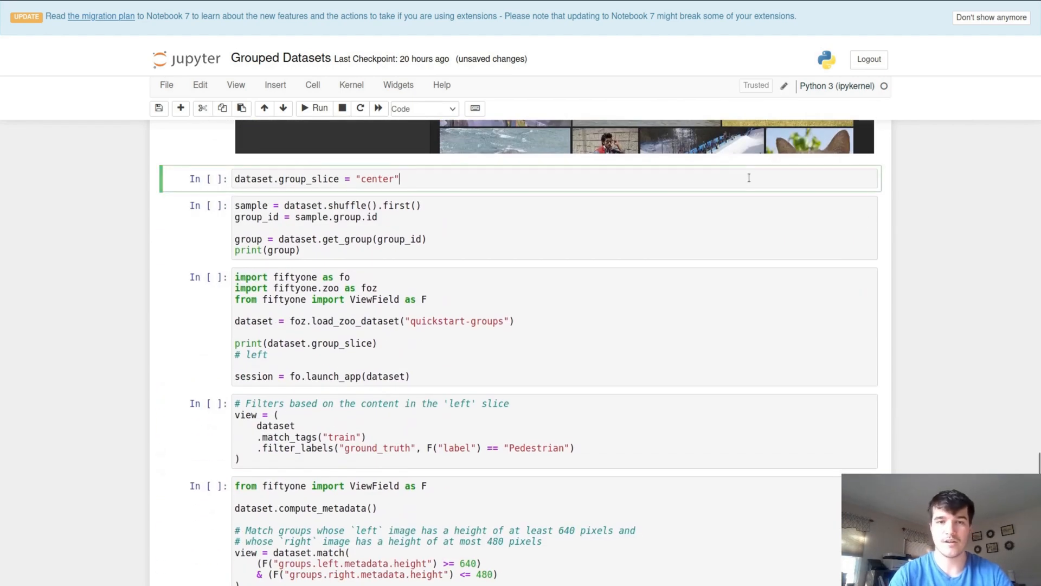
left_click(314, 108)
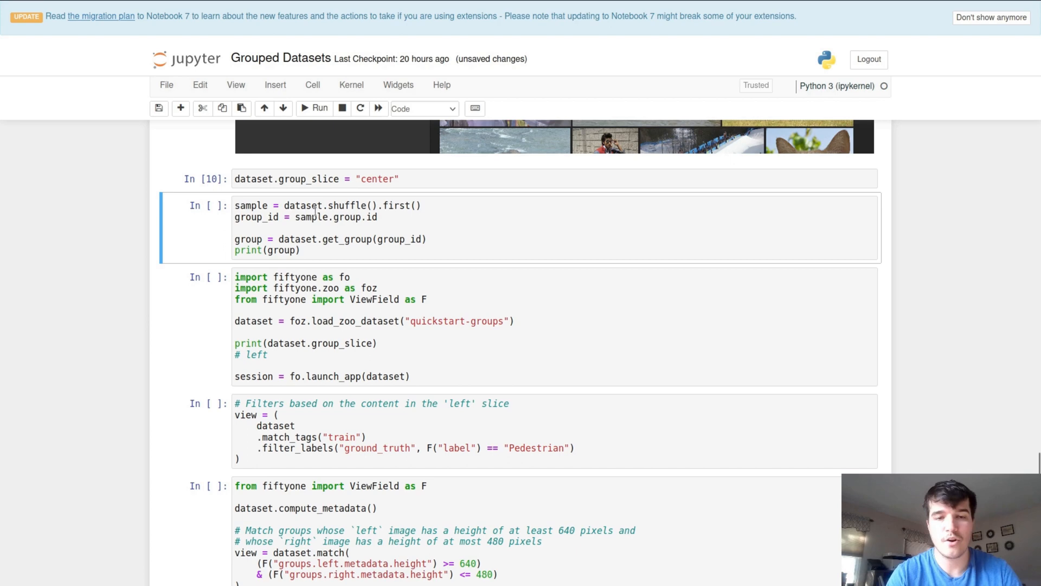
mouse_move(330, 239)
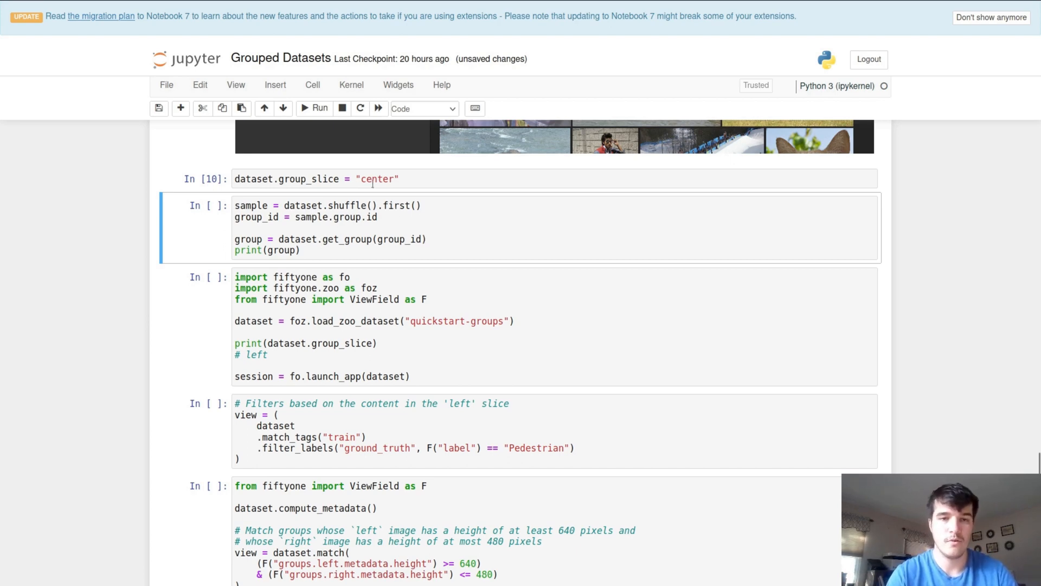
left_click(316, 108)
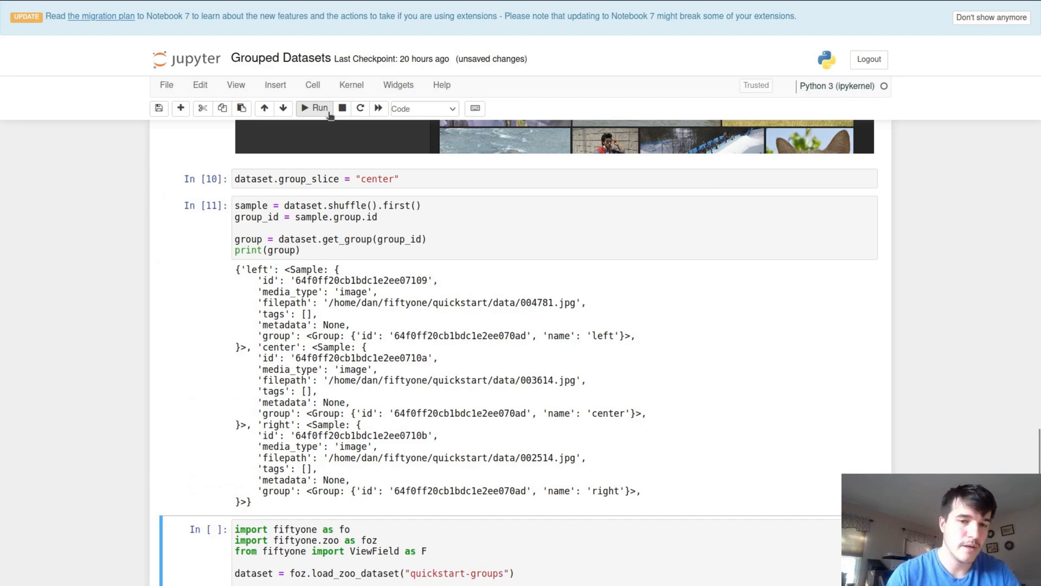
scroll("down", 3)
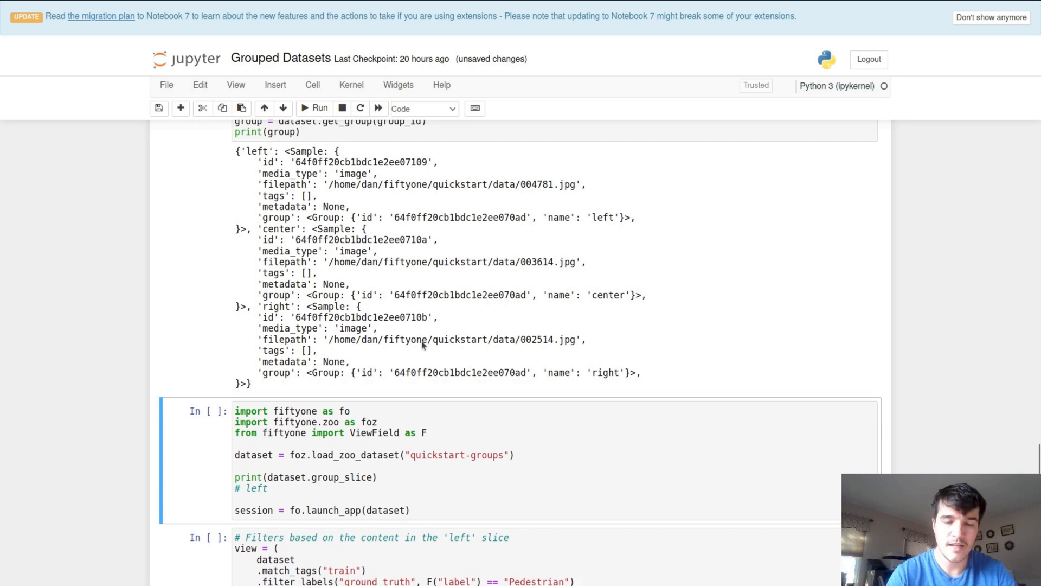
- Load quickstart-groups, printing 'left' as its slice, and view its 200 groups inline
scroll("down", 3)
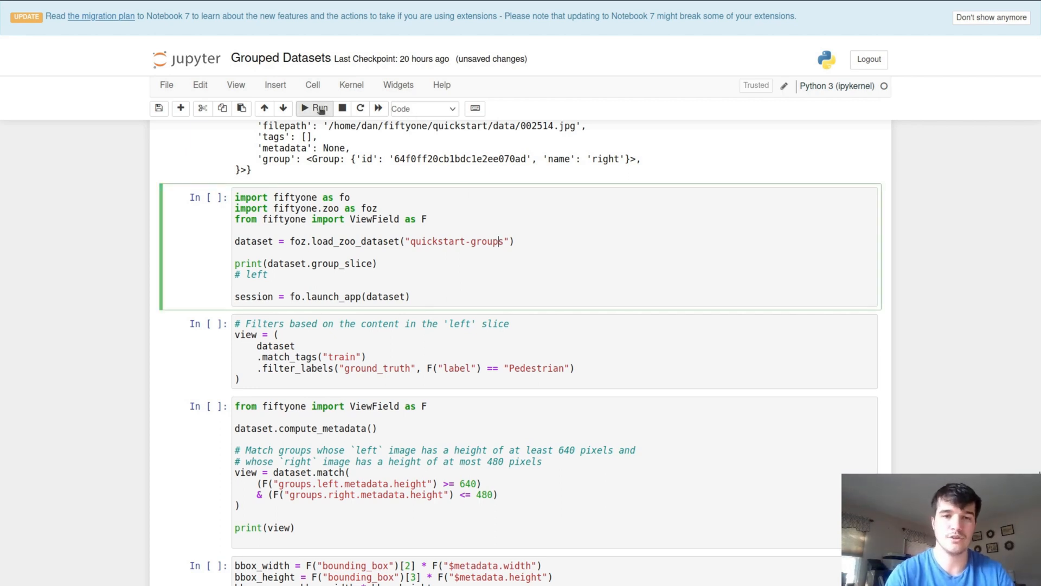
left_click(315, 108)
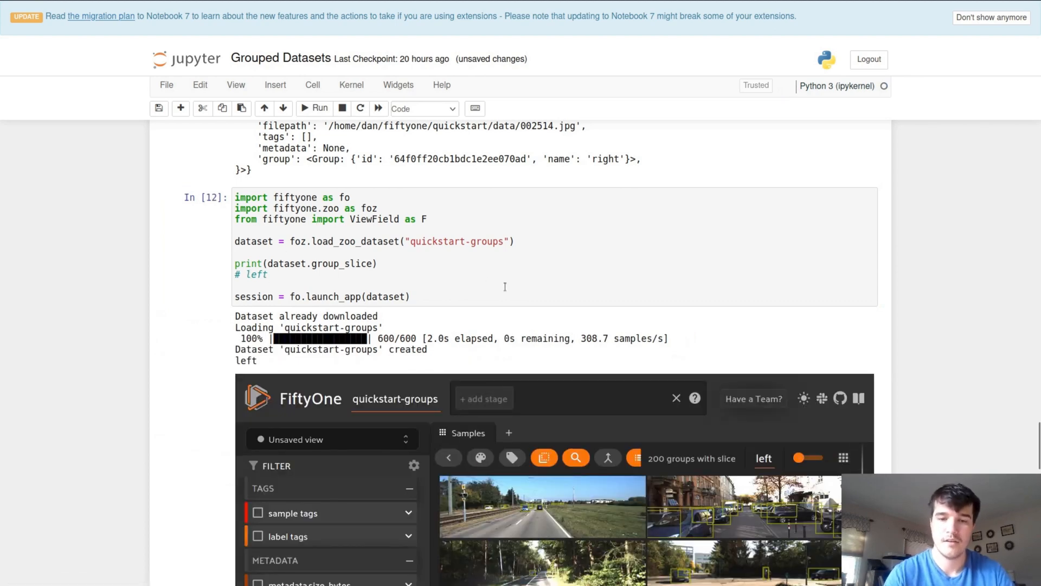
scroll("down", 3)
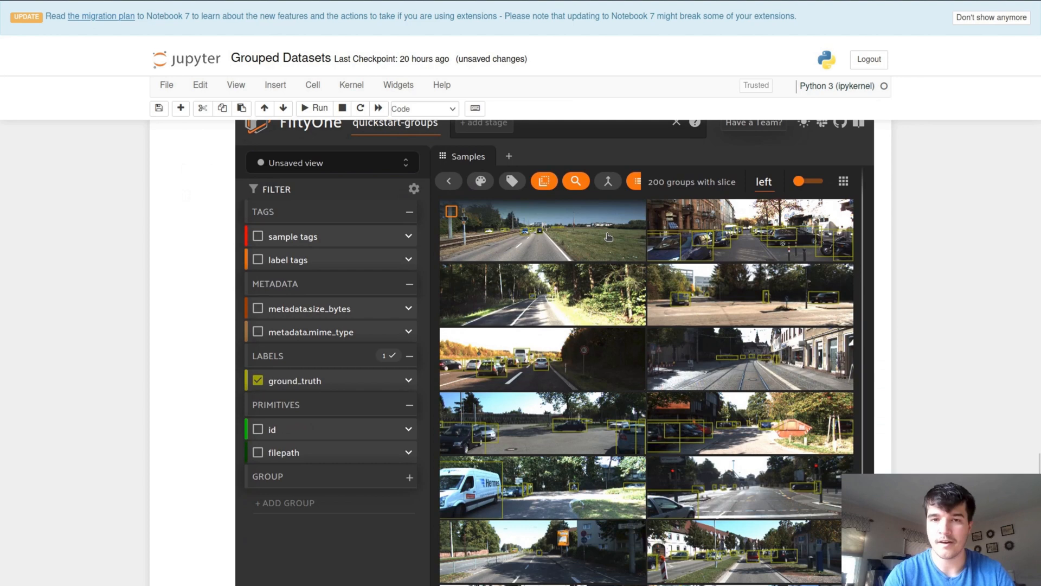
mouse_move(584, 248)
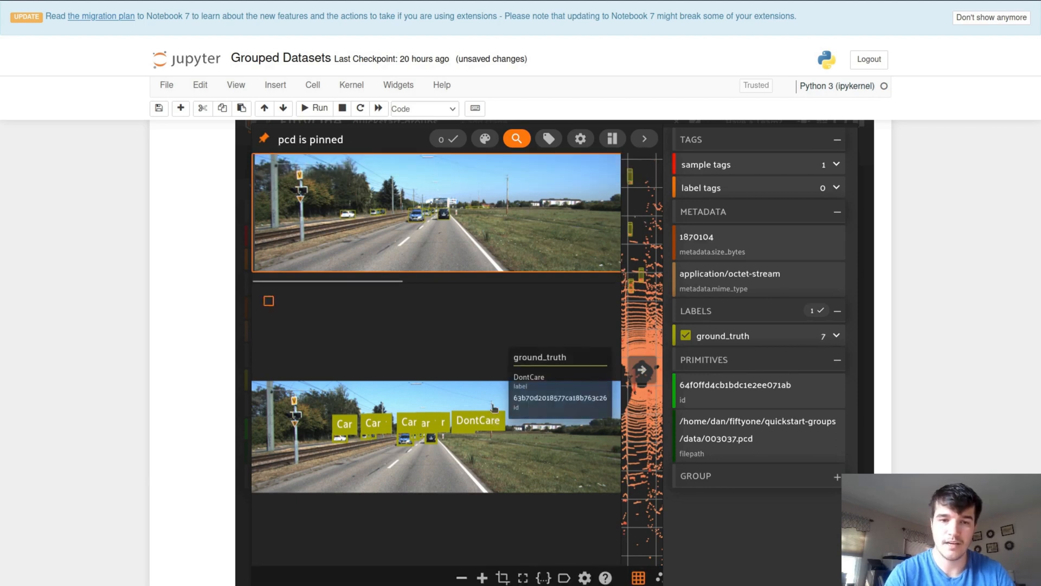
mouse_move(838, 148)
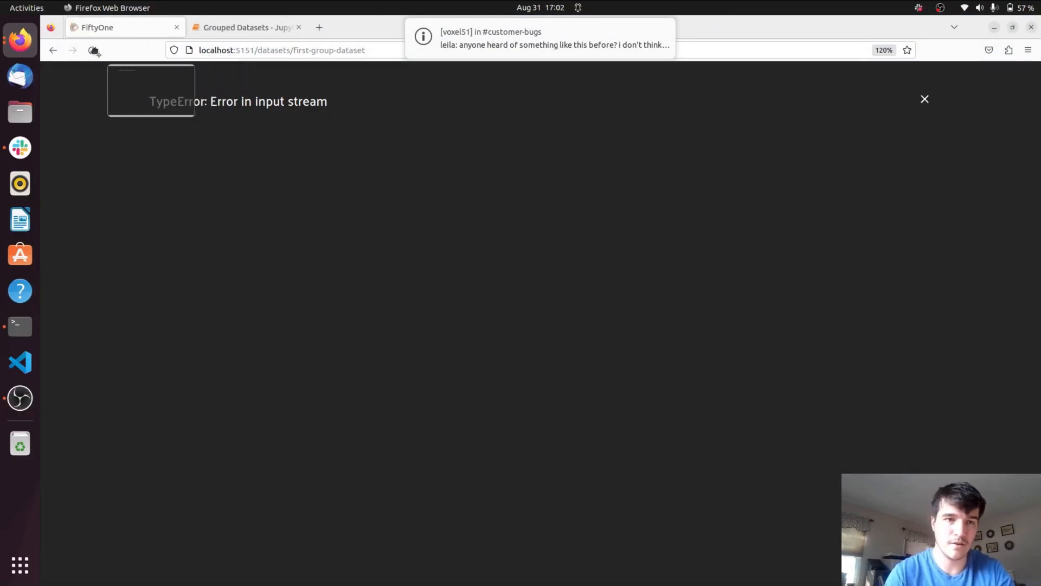
- Reload the app page twice and switch the dataset selector to quickstart-groups
left_click(92, 49)
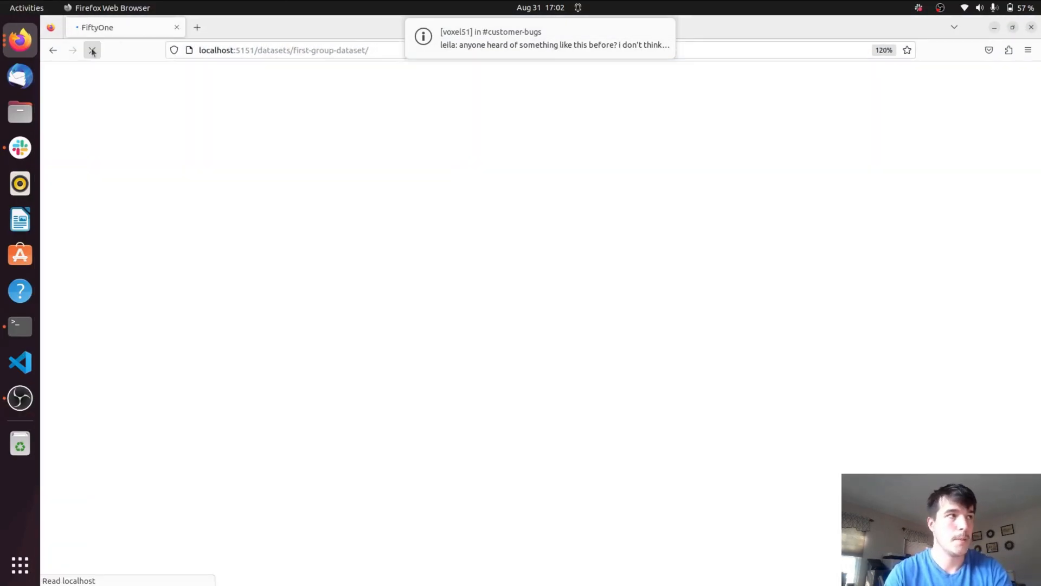
left_click(91, 50)
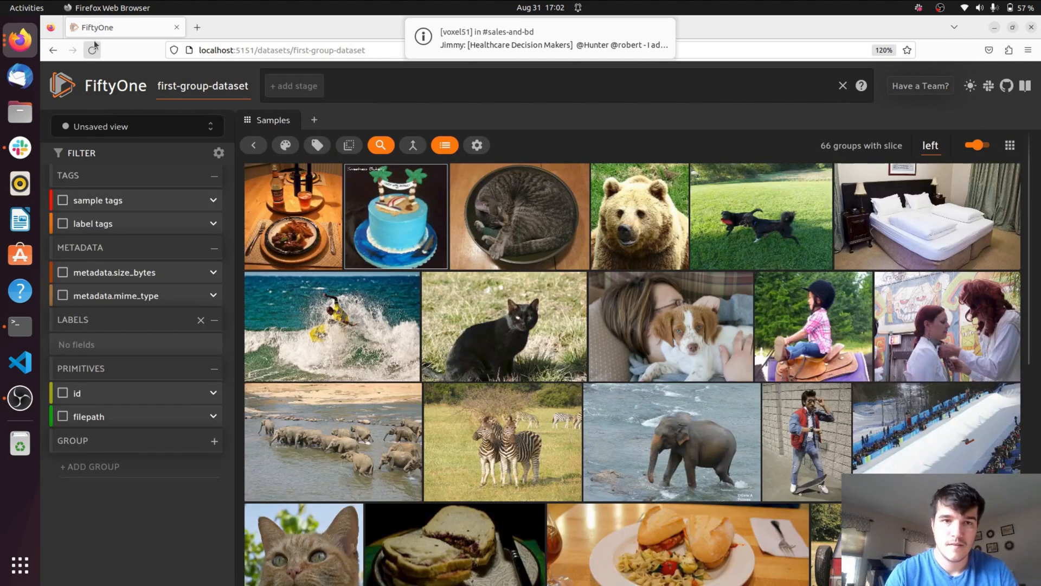
left_click(202, 86)
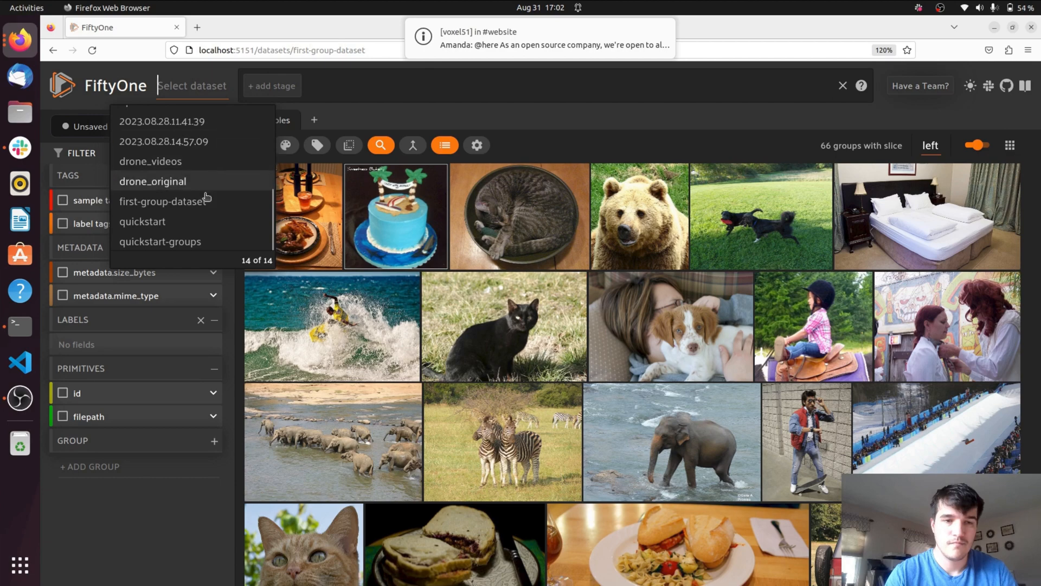
left_click(160, 241)
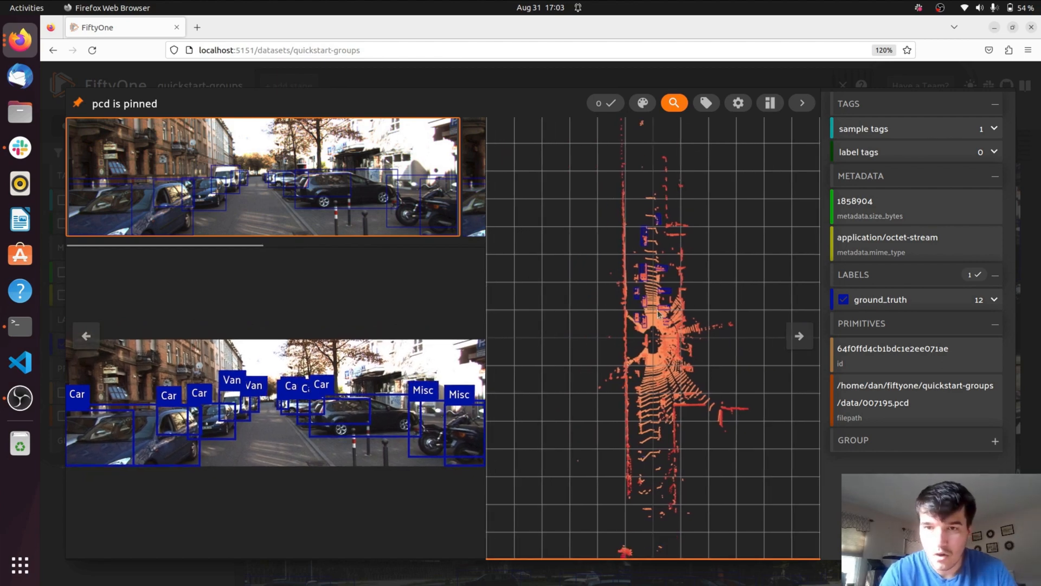
mouse_move(631, 322)
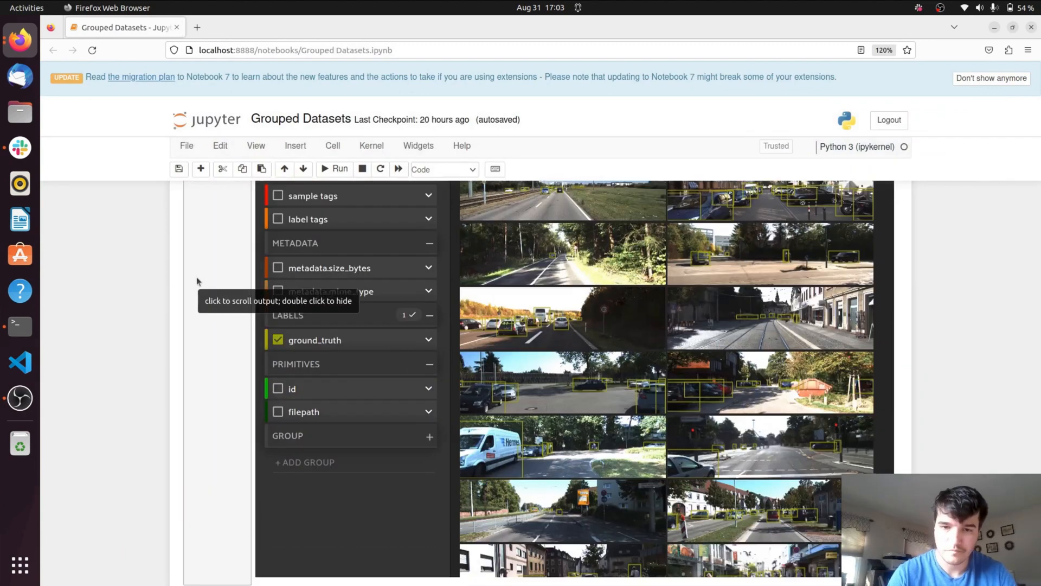
- Scroll past the embedded app to the compute_metadata and dataset.match height cell
scroll("down", 3)
type("dataset.compute_metadata()")
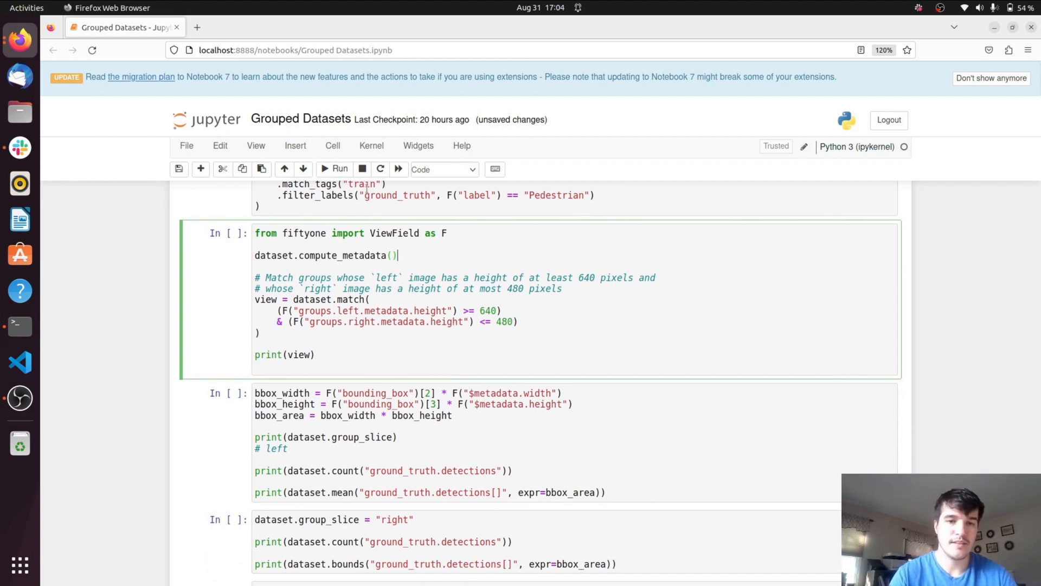
- Run the compute_metadata and height-match cell, yielding a quickstart-groups view with 0 groups
left_click(336, 168)
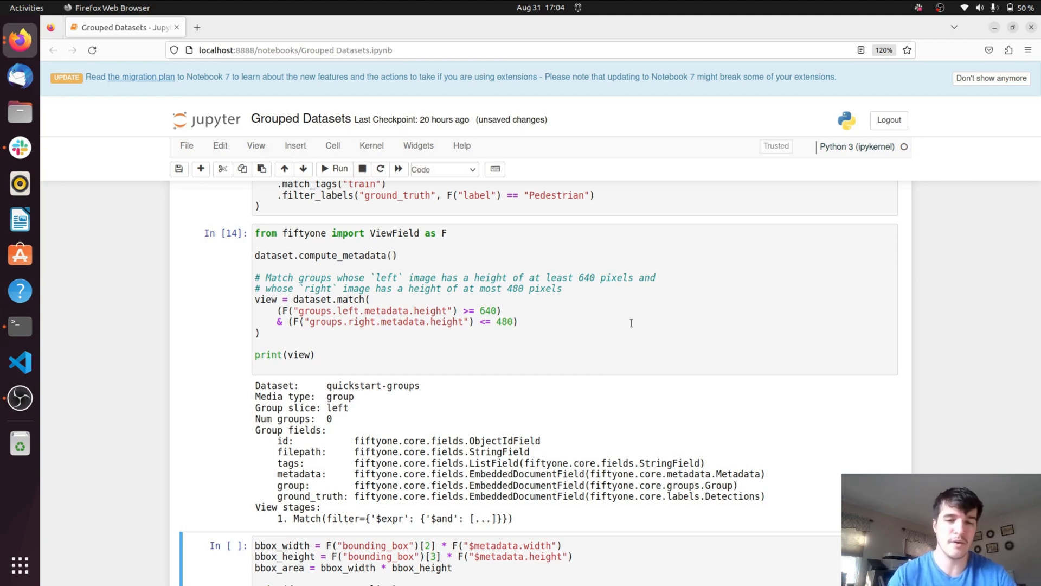
scroll("down", 3)
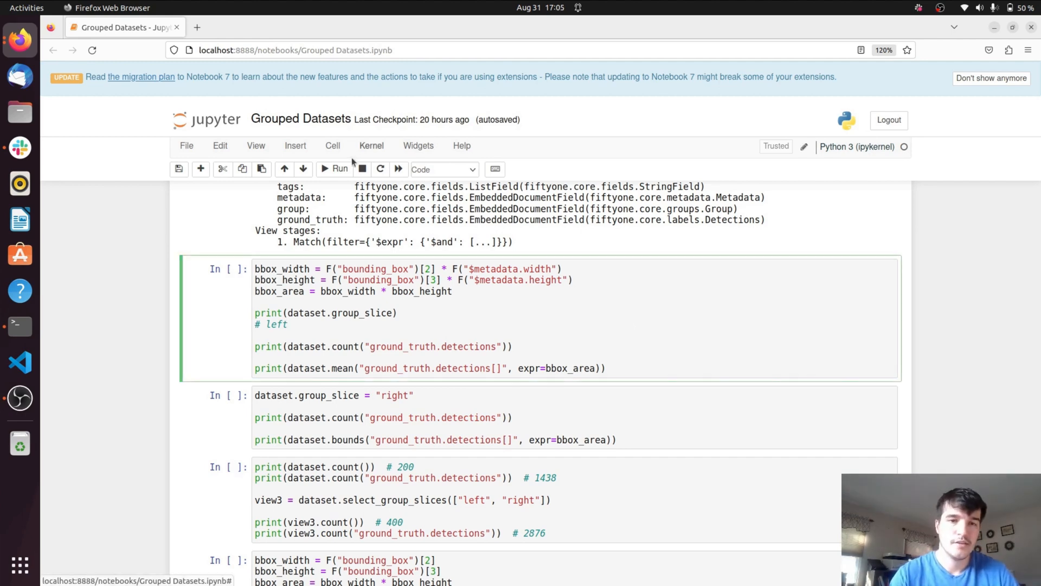
- Run the bbox_area cells, printing 1379 left detections with mean area and 1100 right with area bounds
left_click(340, 168)
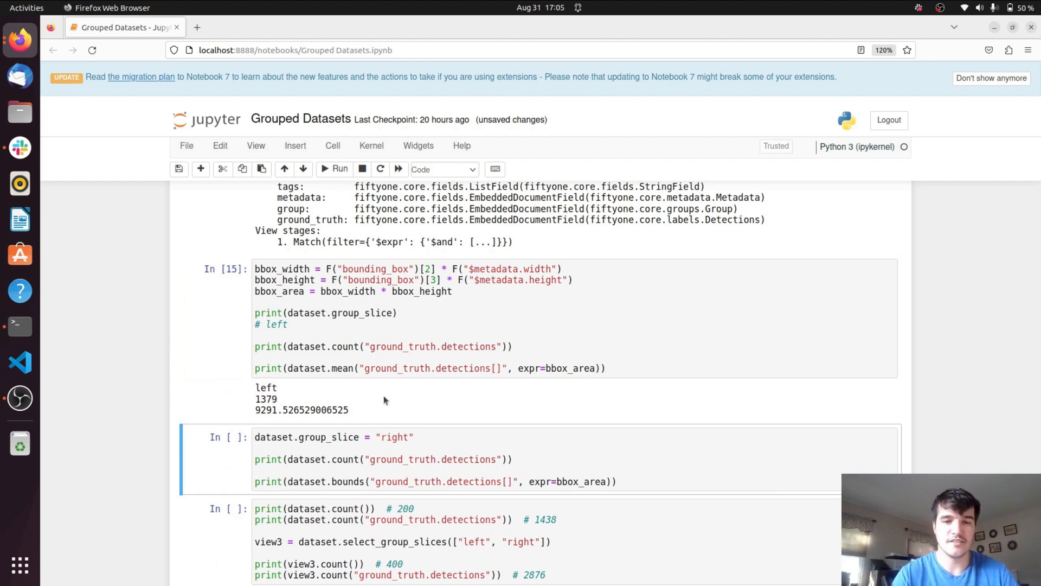
left_click(336, 169)
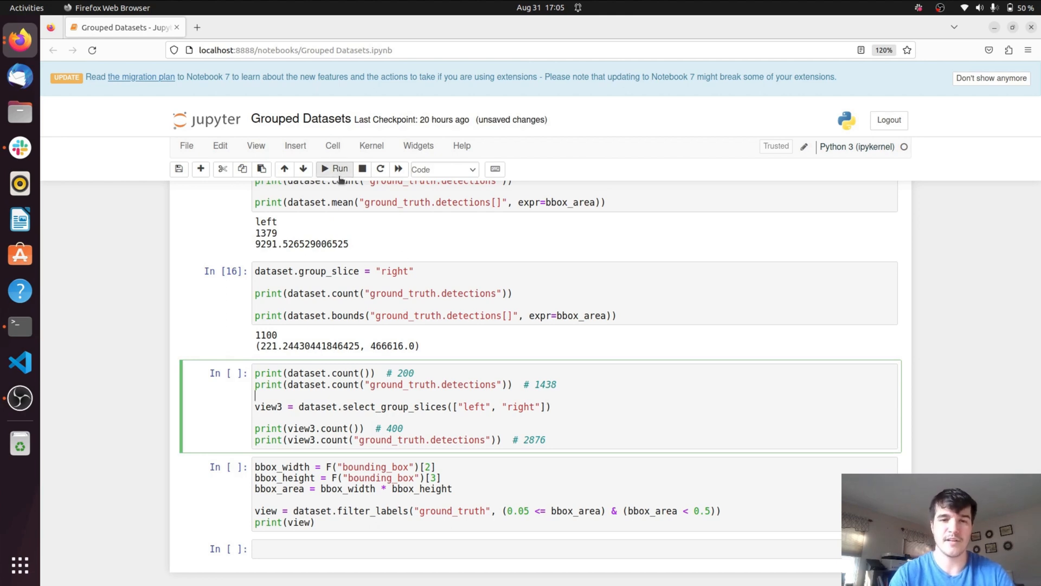
- Print slice counts 200, 1100, 400, 2479, then filter right-slice labels by relative box area to 86 groups
left_click(338, 168)
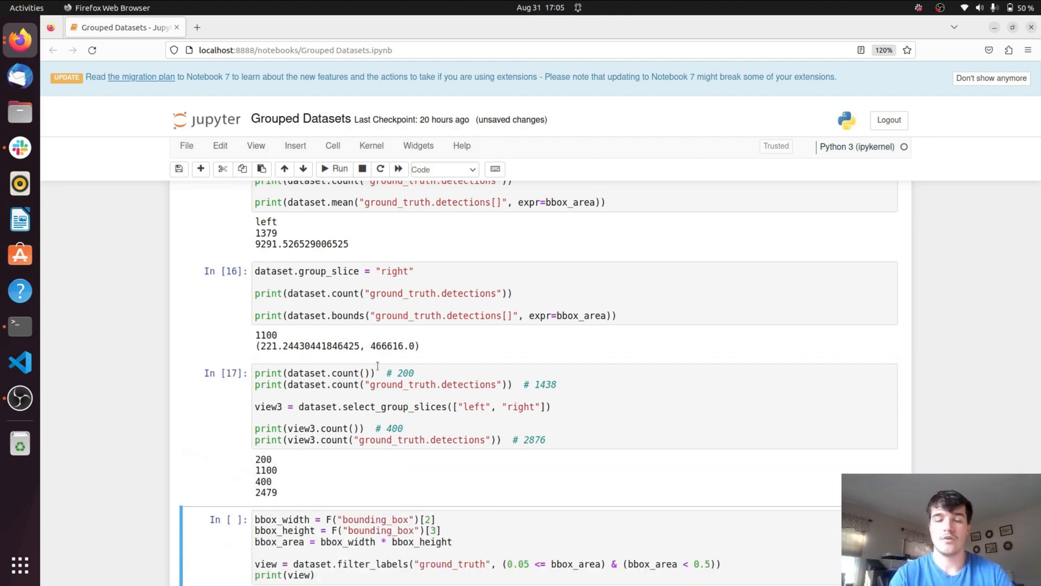
mouse_move(487, 374)
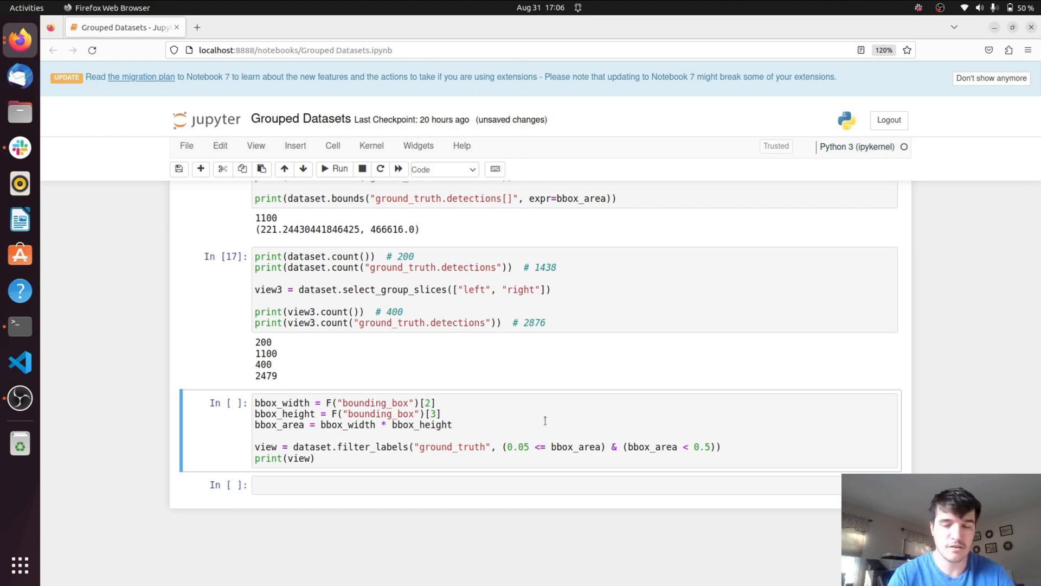
left_click(452, 425)
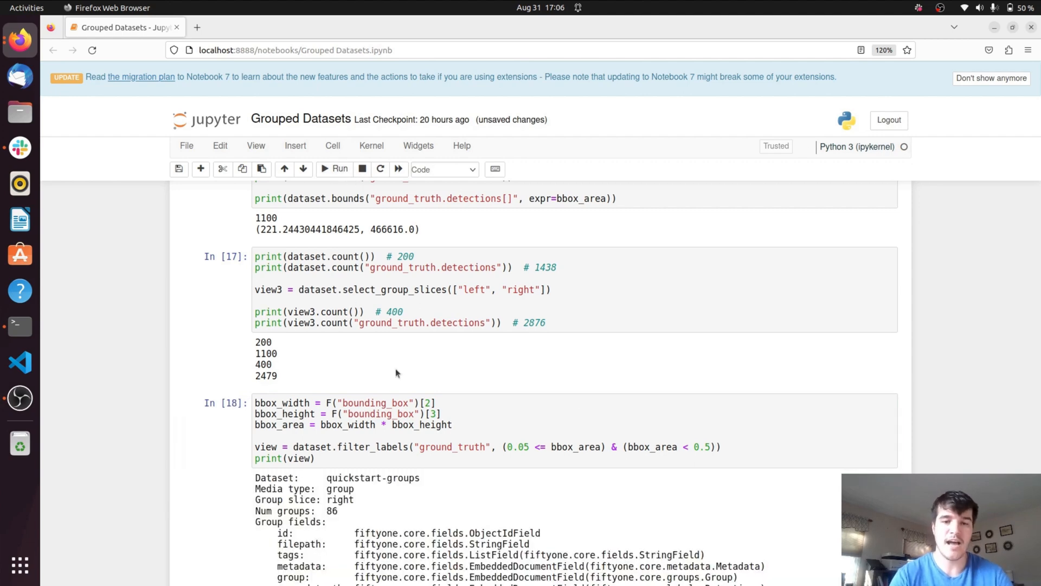
scroll("down", 3)
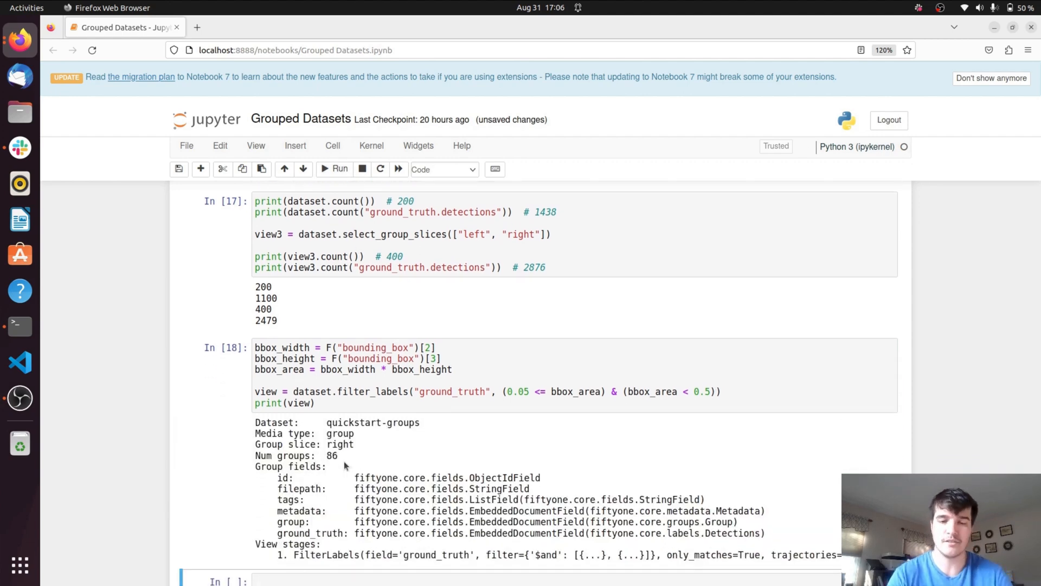